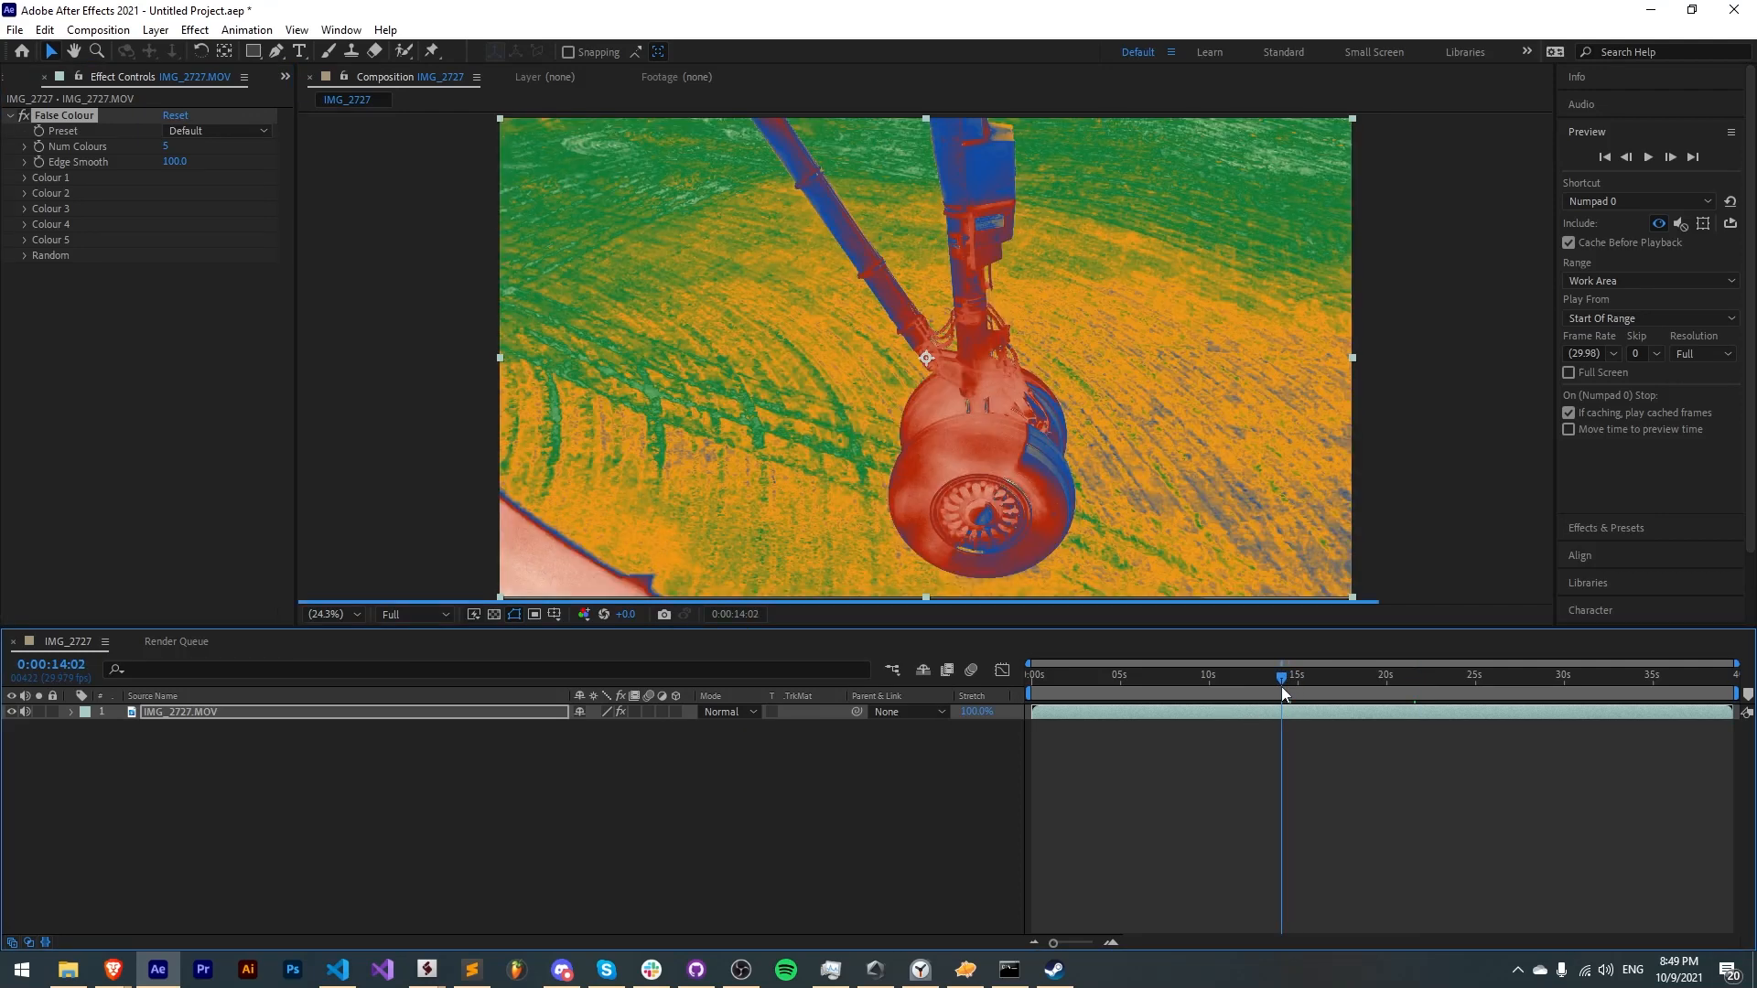
- Apply a False Colour preset to the landing-gear footage, then reset the effect to defaults
left_click_drag(1284, 675, 1313, 676)
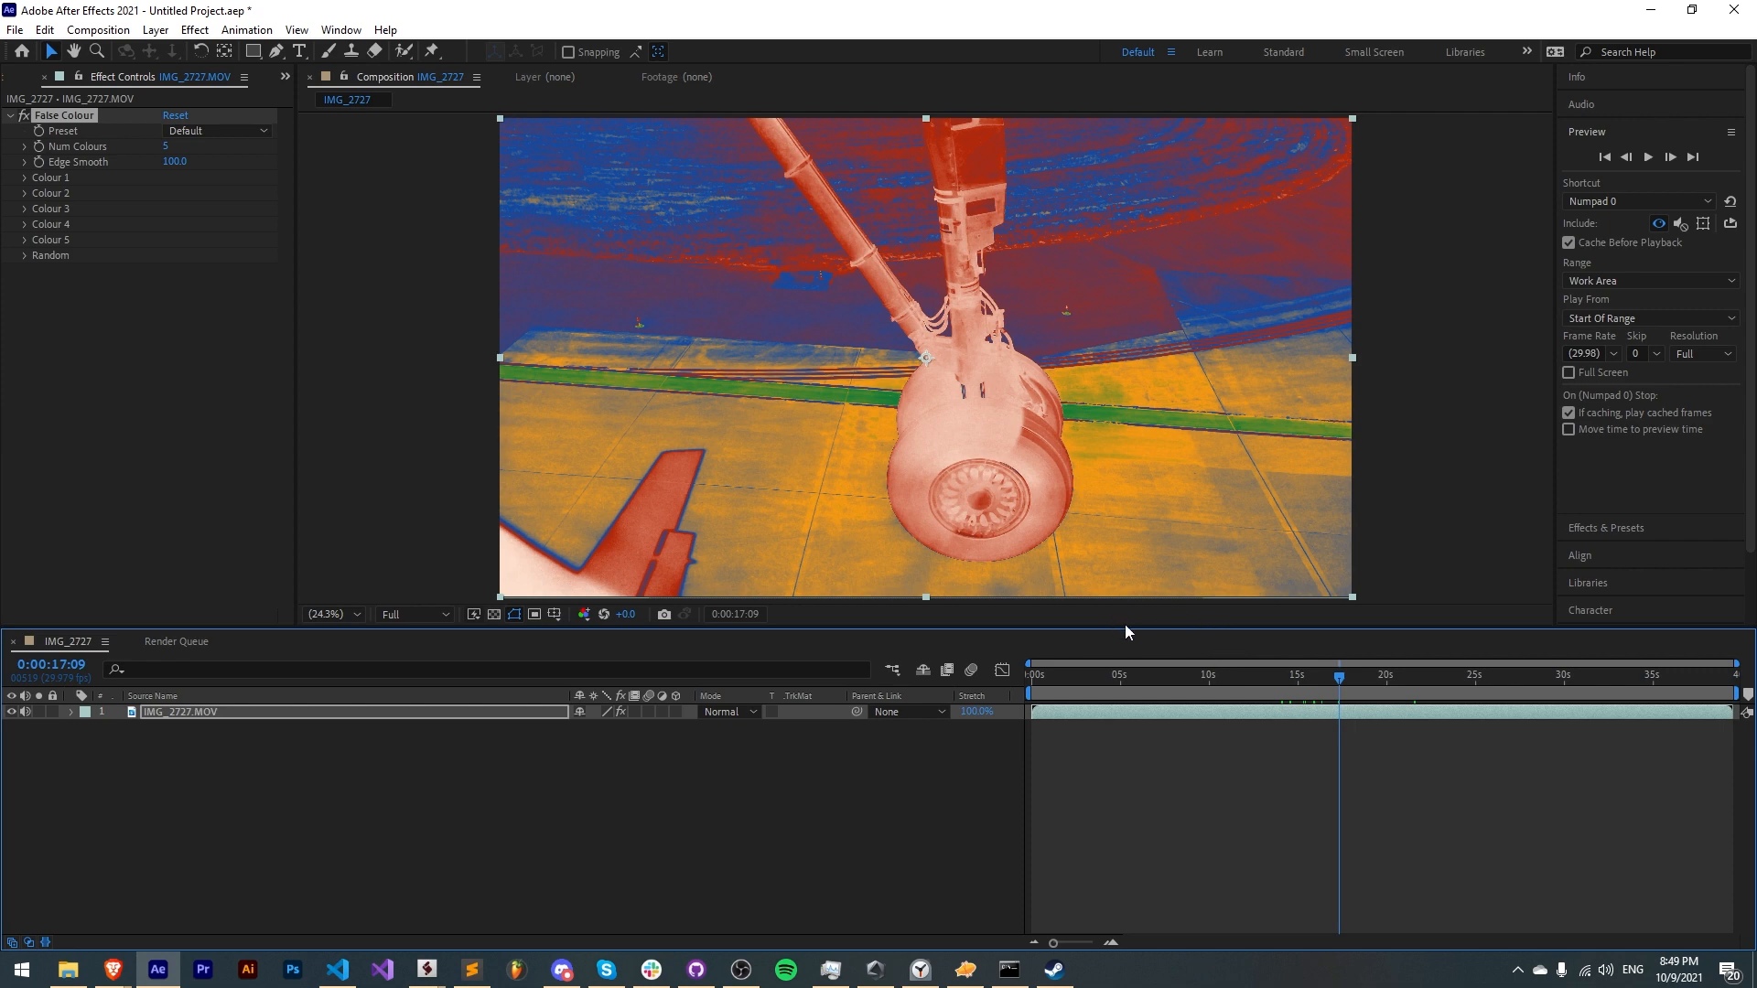
left_click(216, 130)
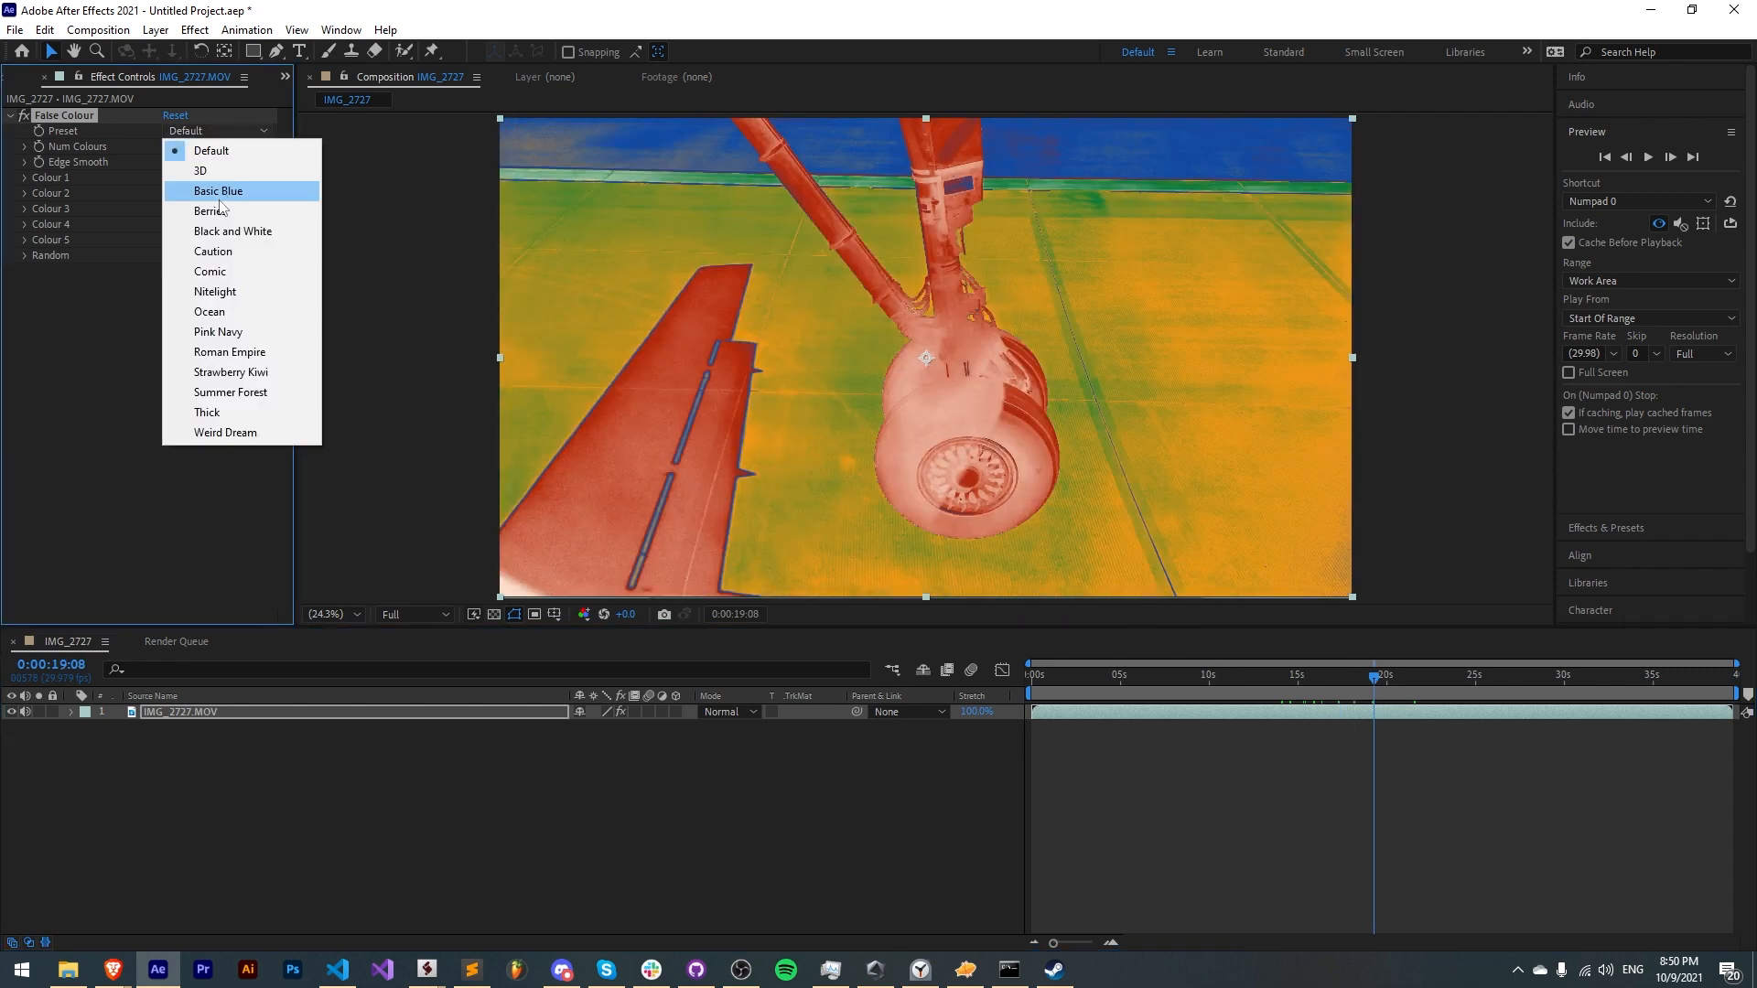
left_click(201, 170)
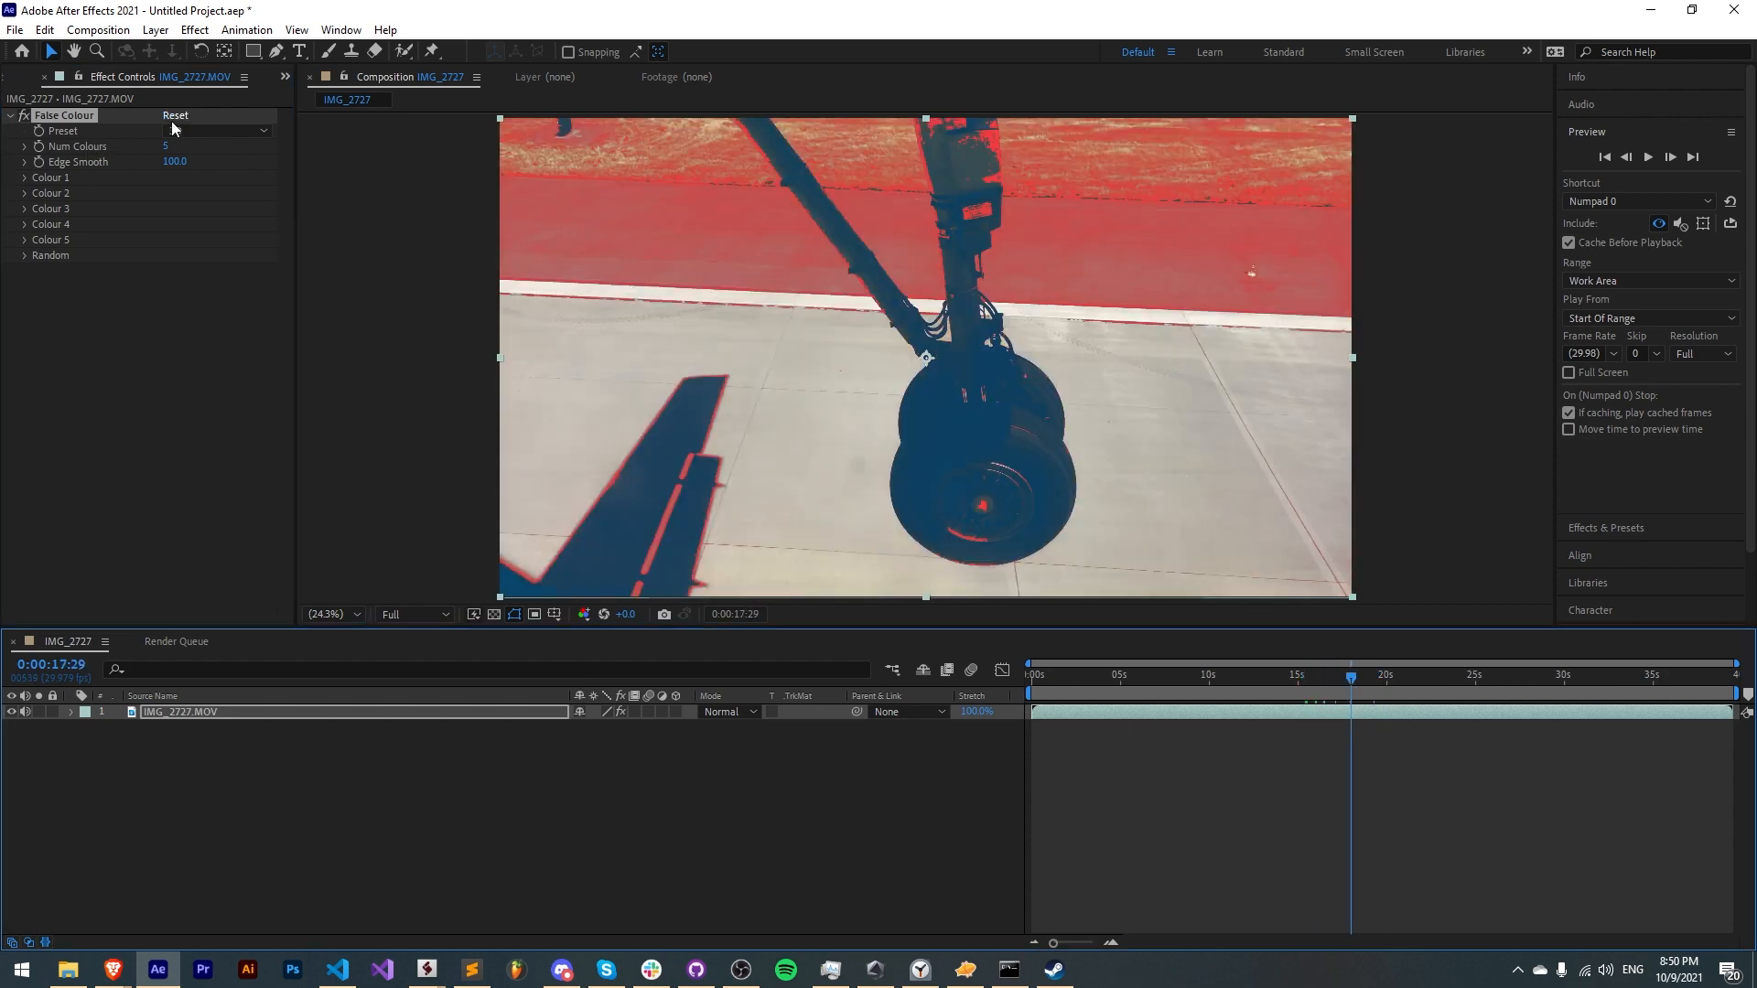
left_click(213, 130)
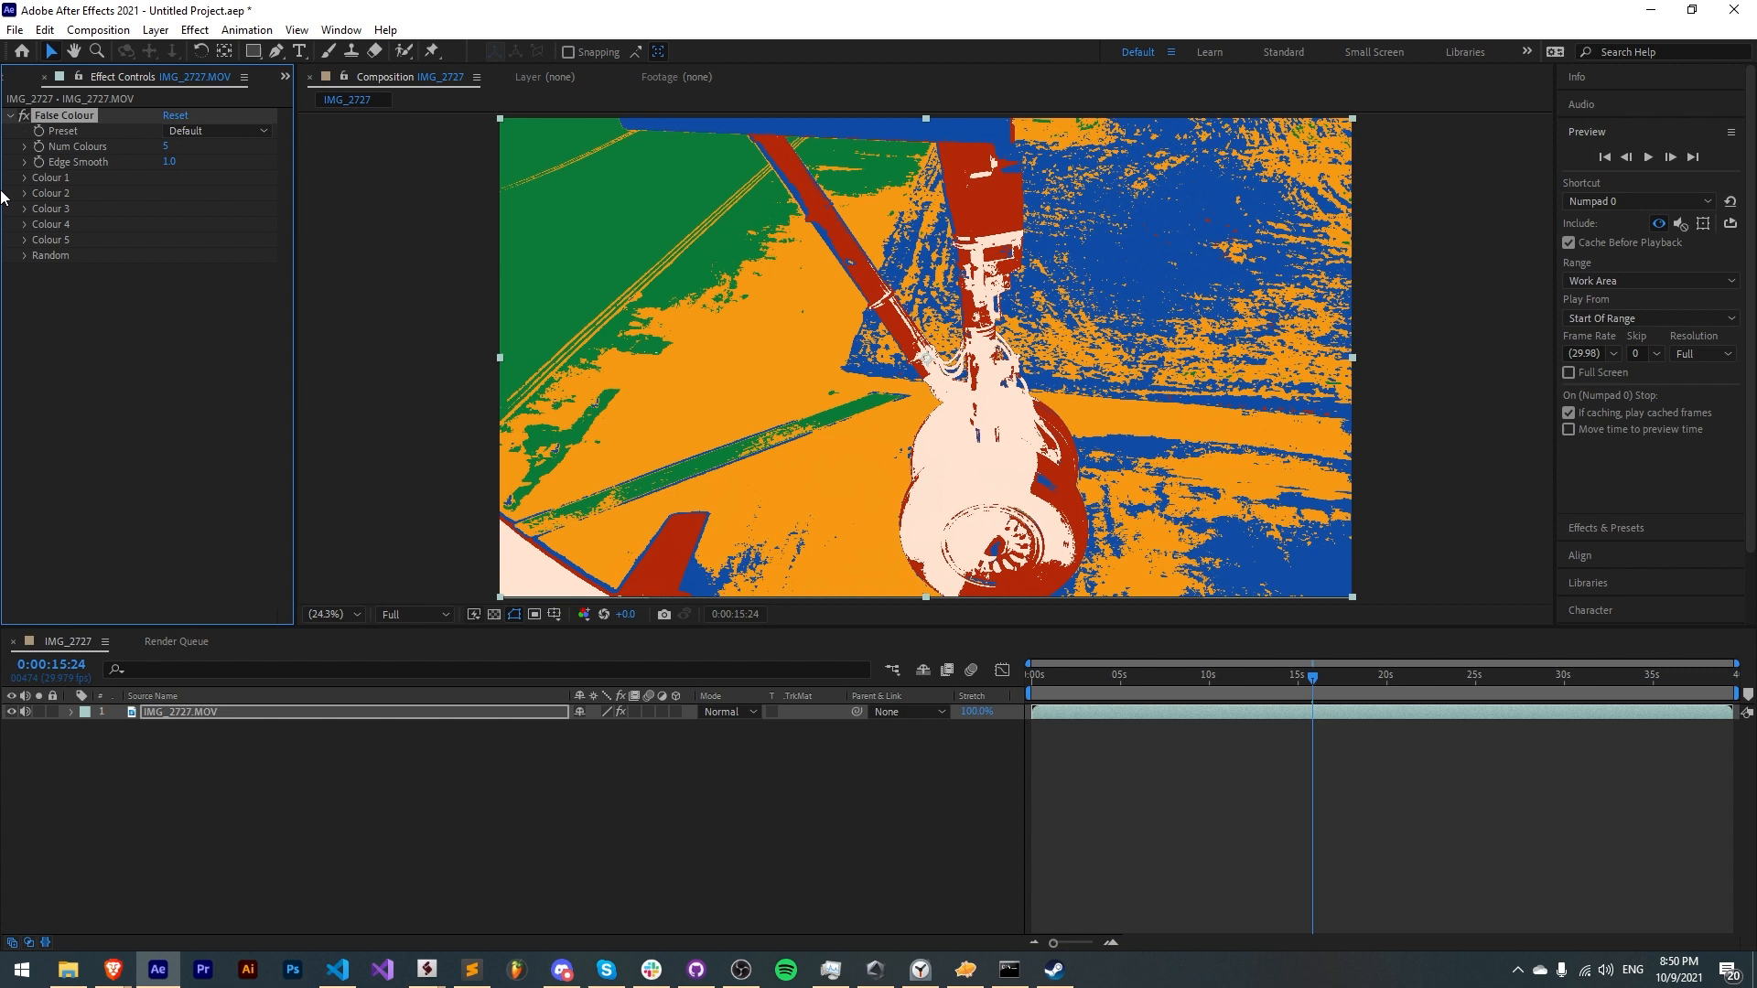
mouse_move(716, 396)
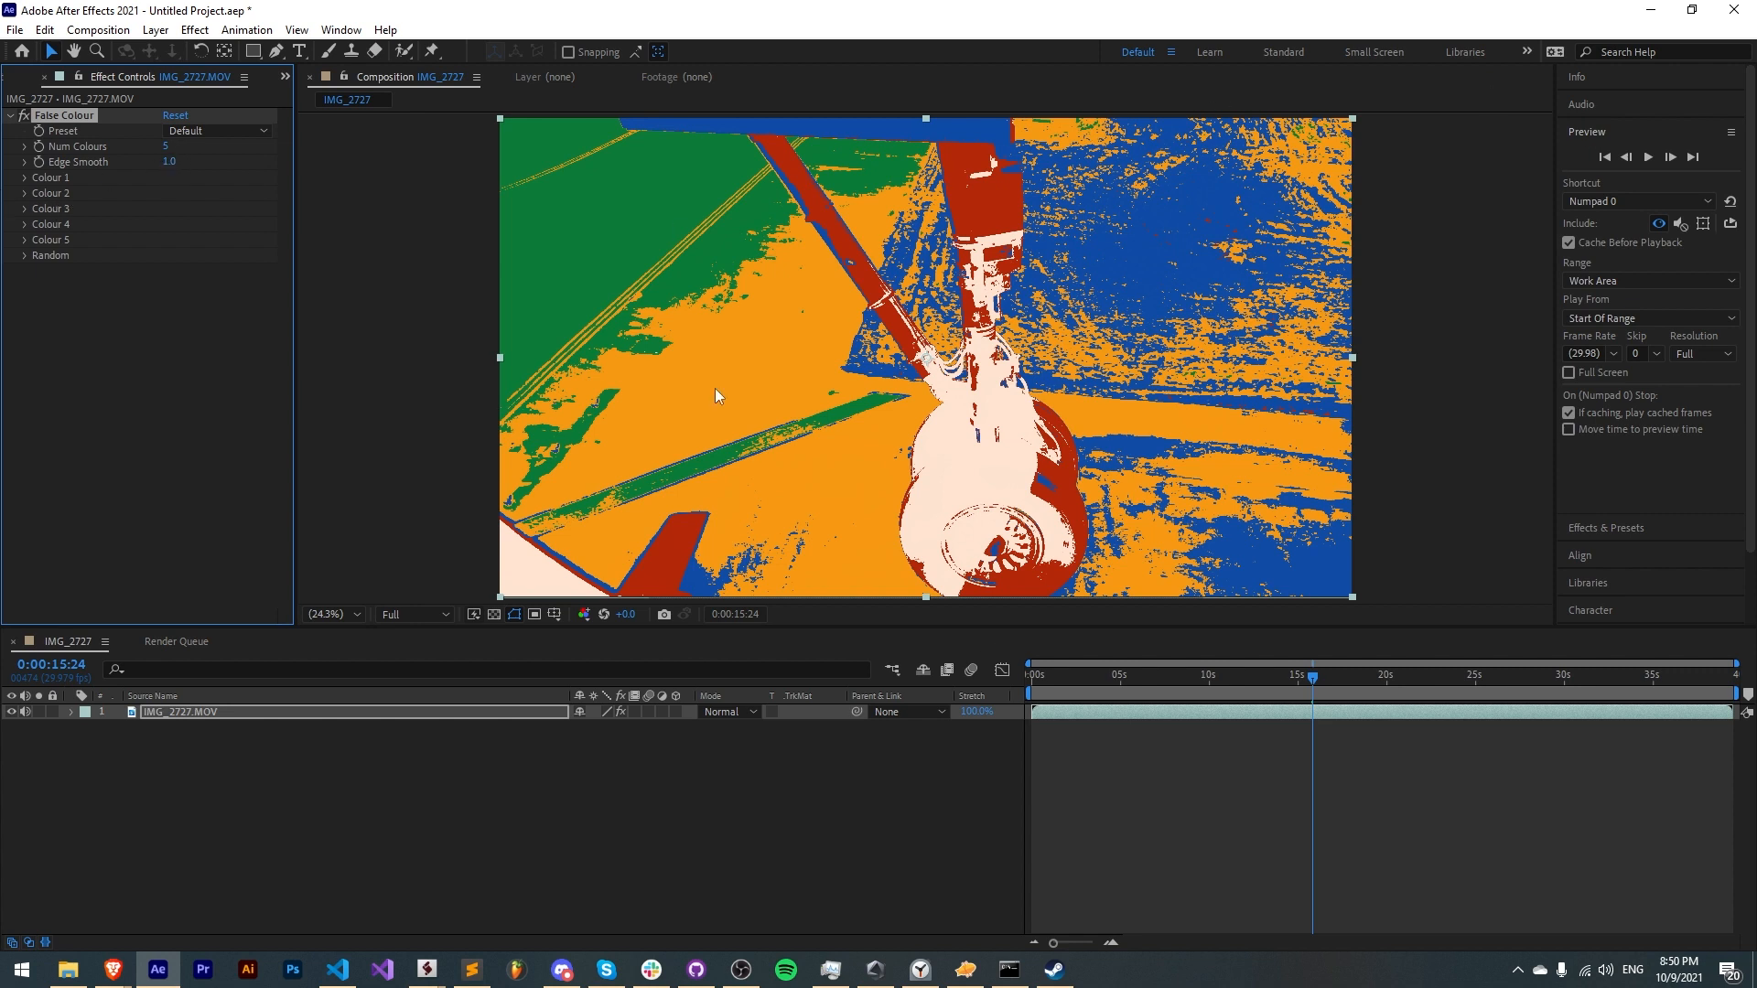
mouse_move(672, 430)
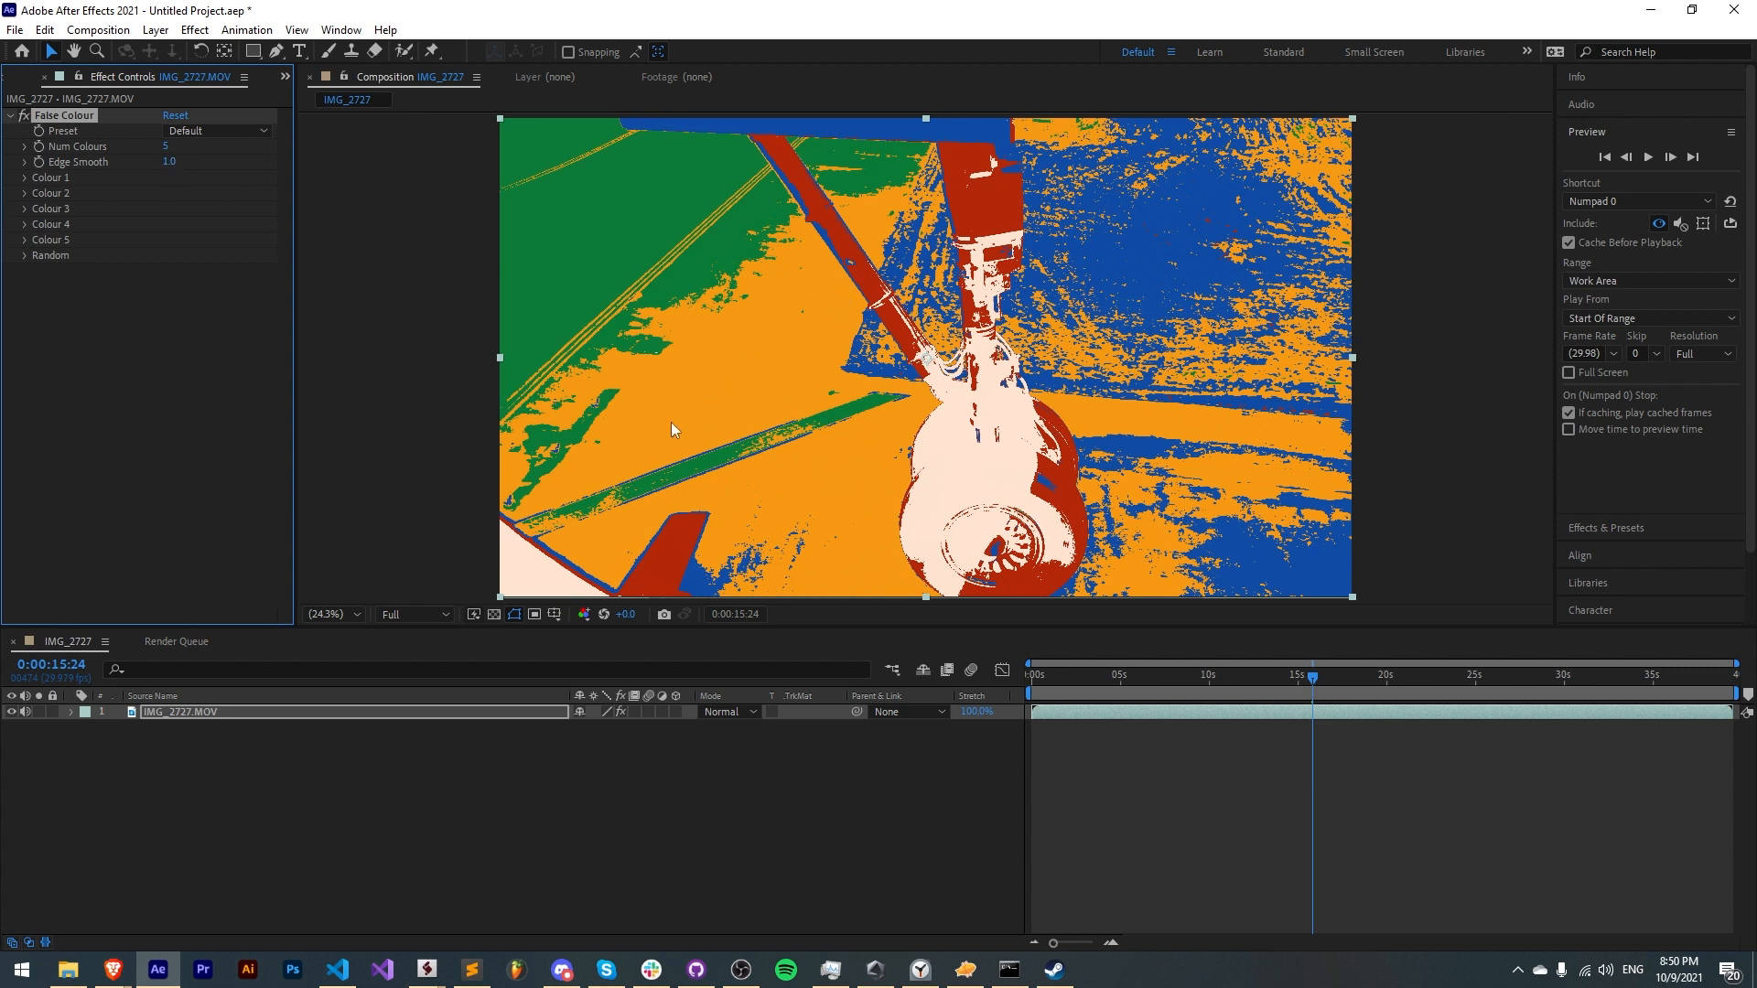
mouse_move(170, 165)
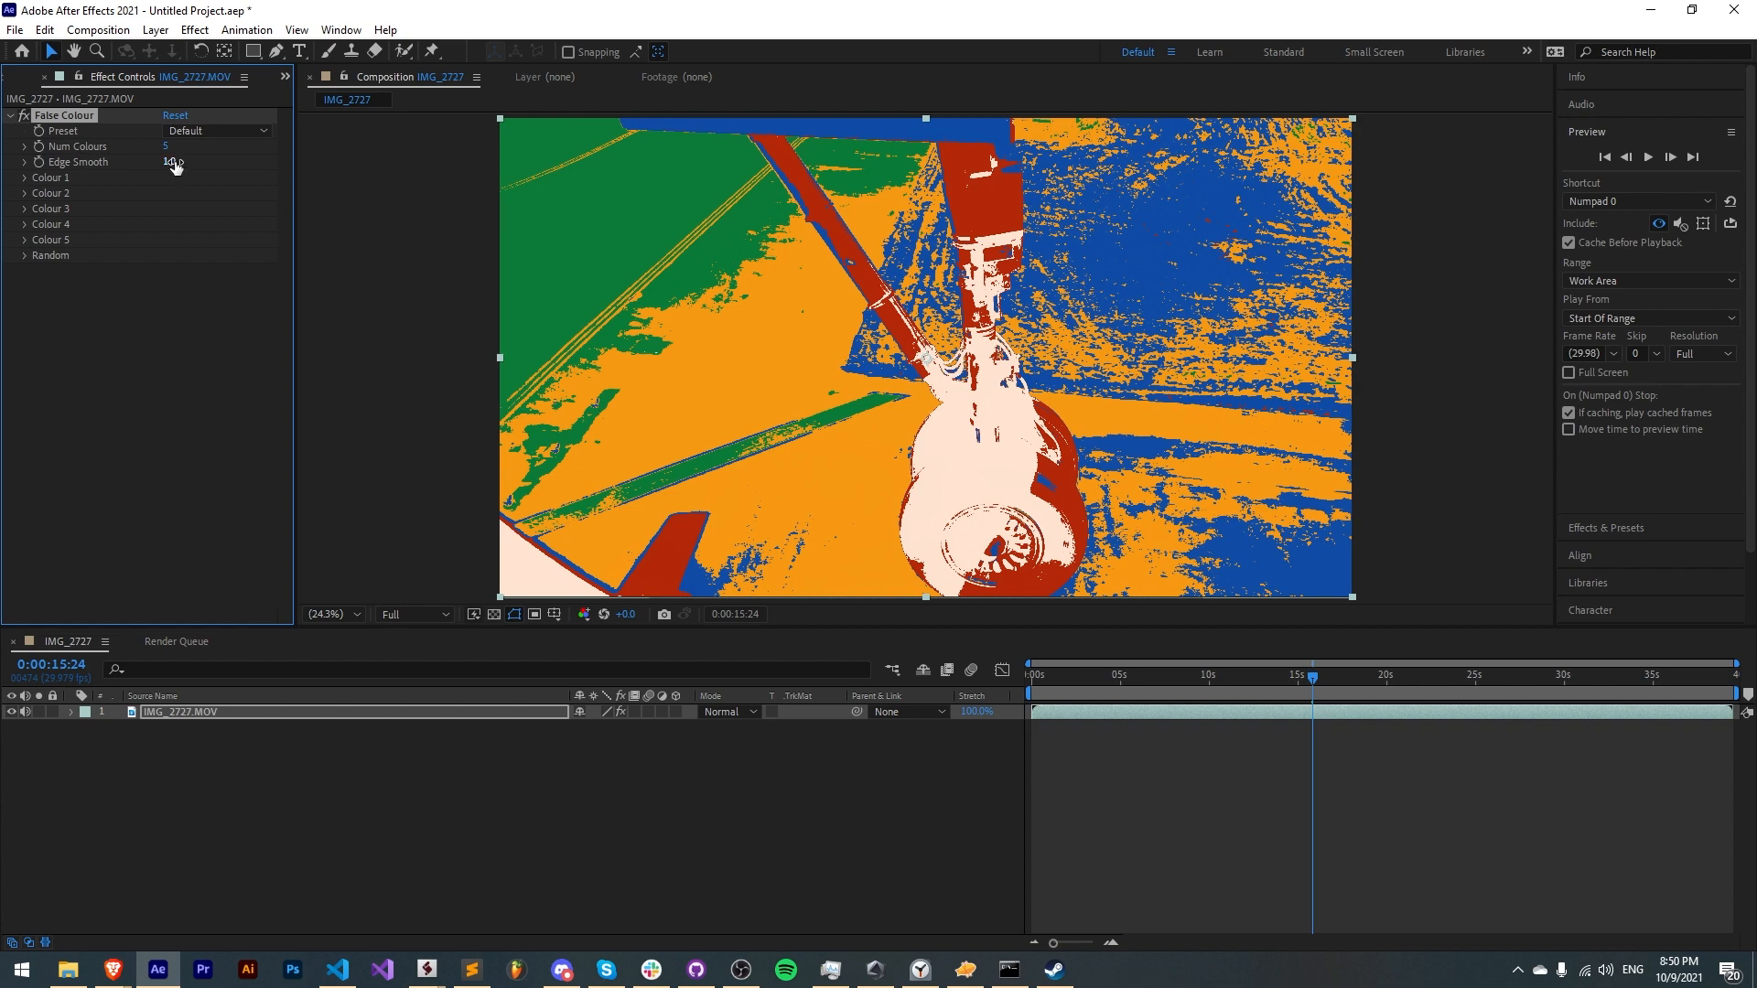
- Raise Edge Smooth from 1.0 to 100.0 so the colour bands blend into smooth gradients
left_click_drag(172, 161, 157, 161)
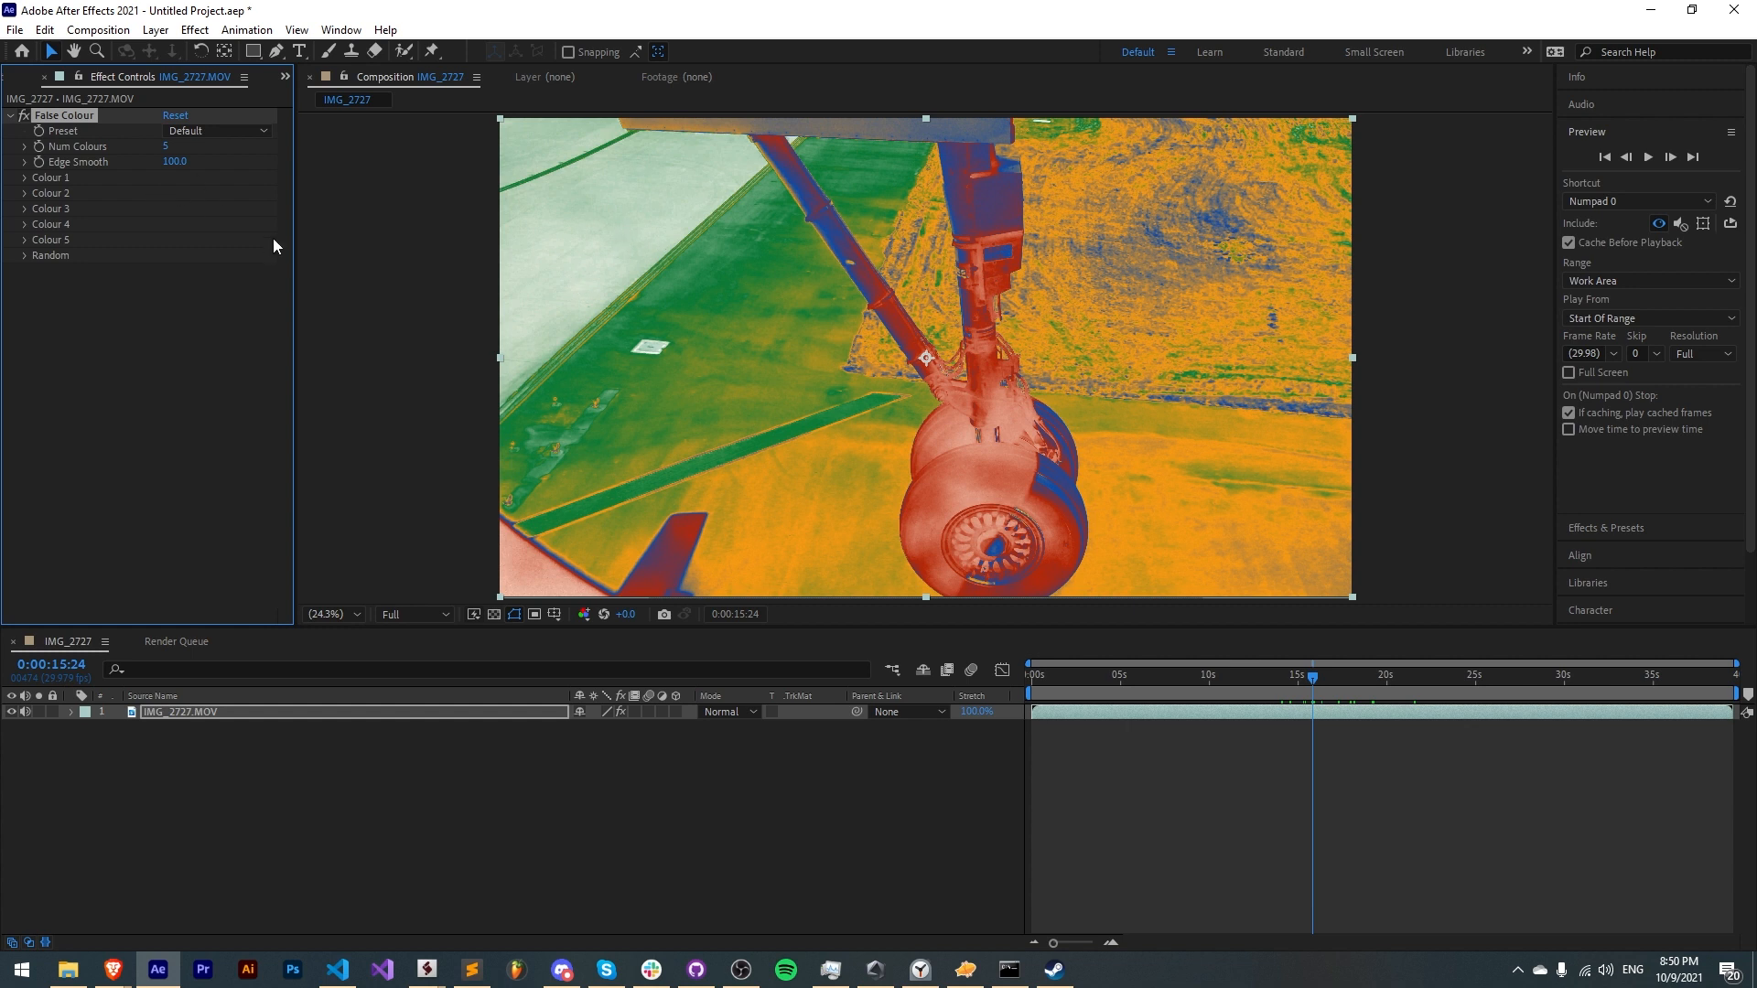
- Expand the Colour 1–5 groups to reveal their swatches and luma ranges, adjusting viewer magnification
left_click(23, 178)
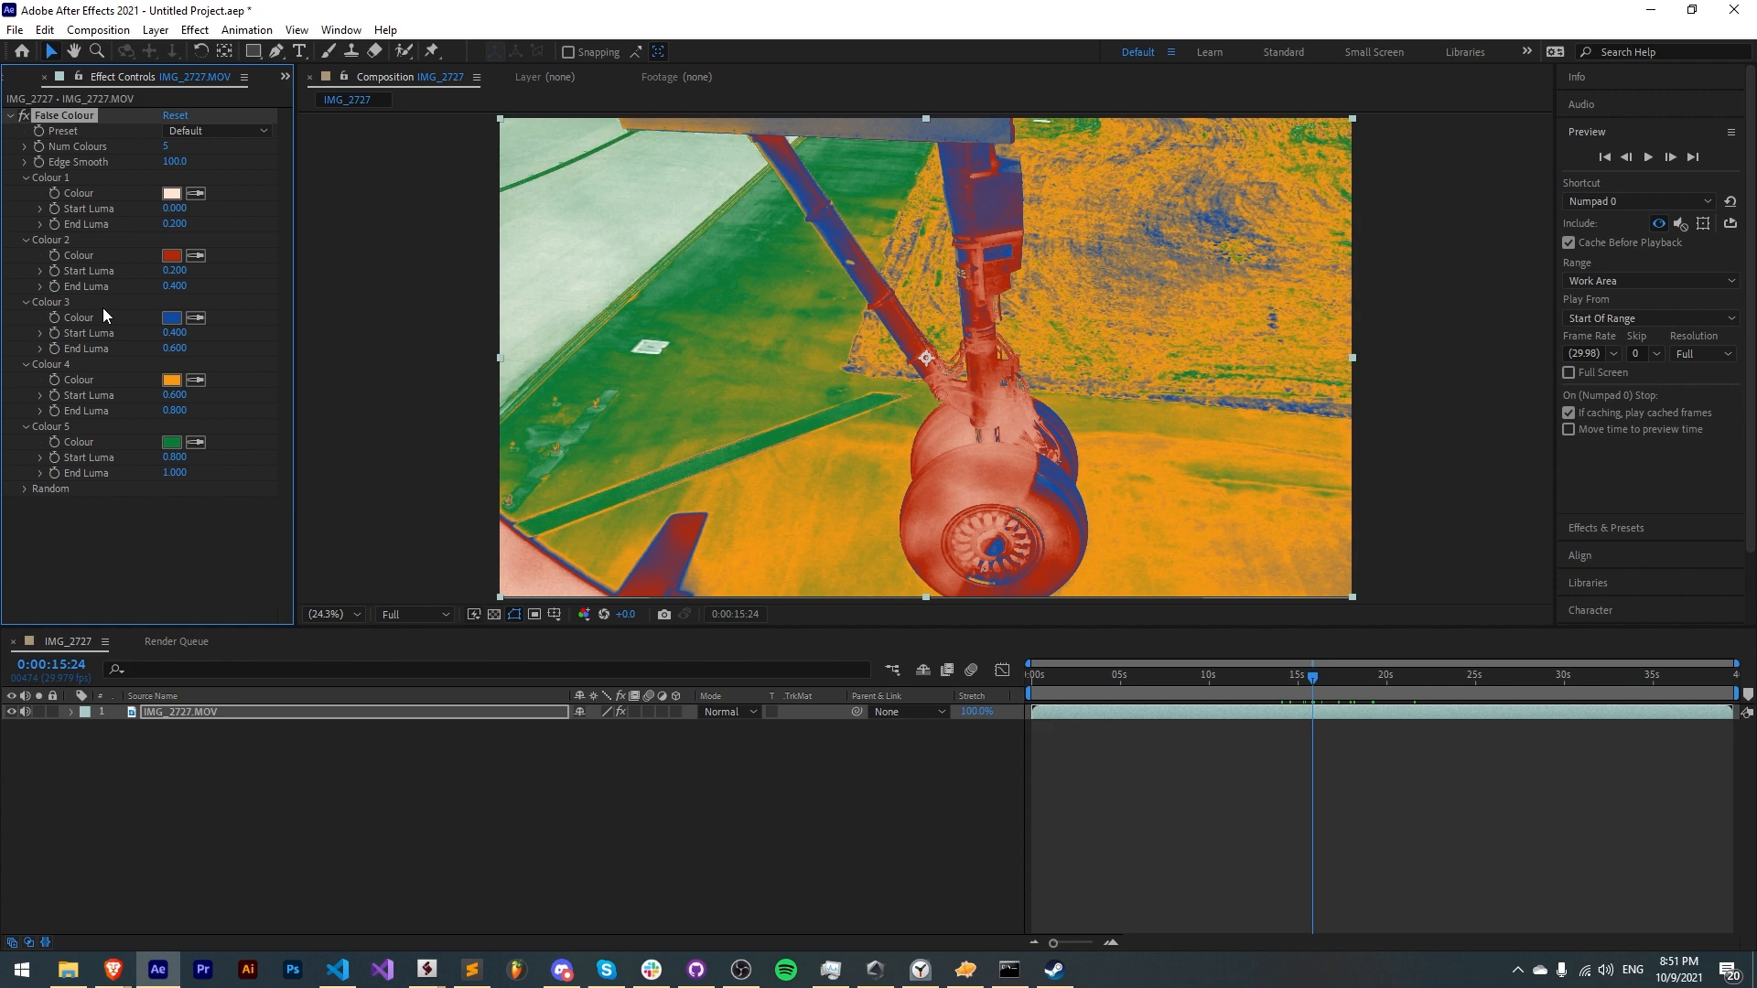
left_click(325, 615)
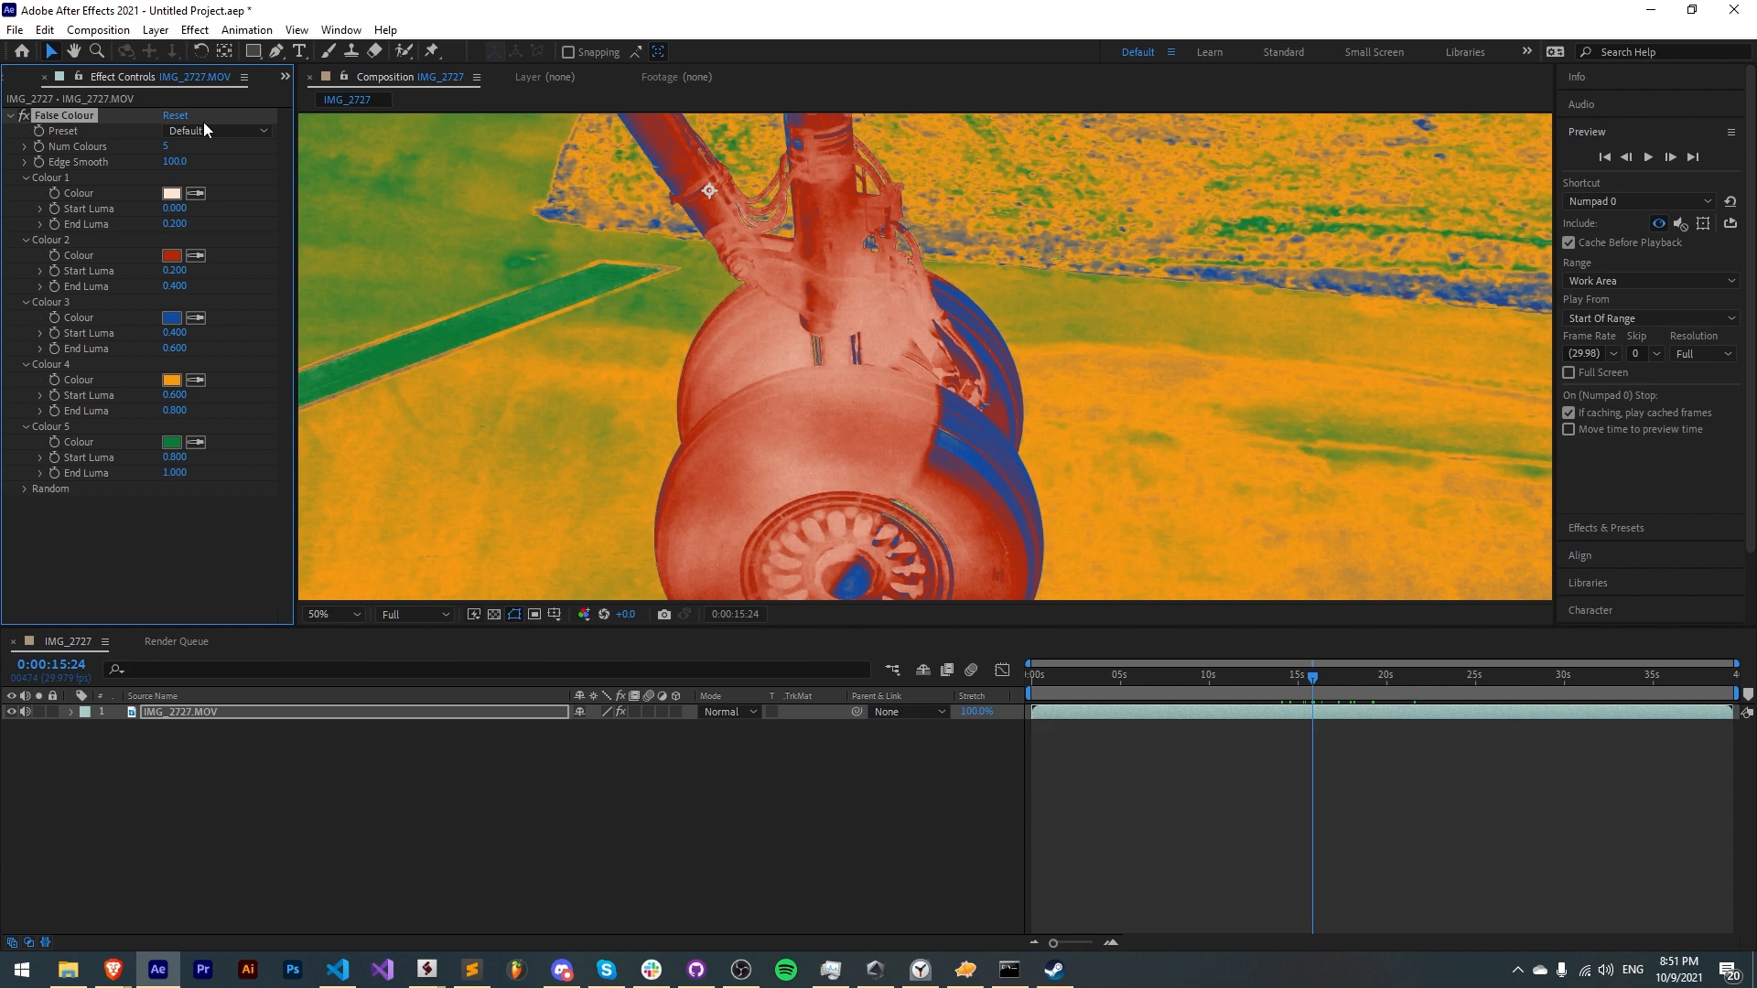
mouse_move(243, 498)
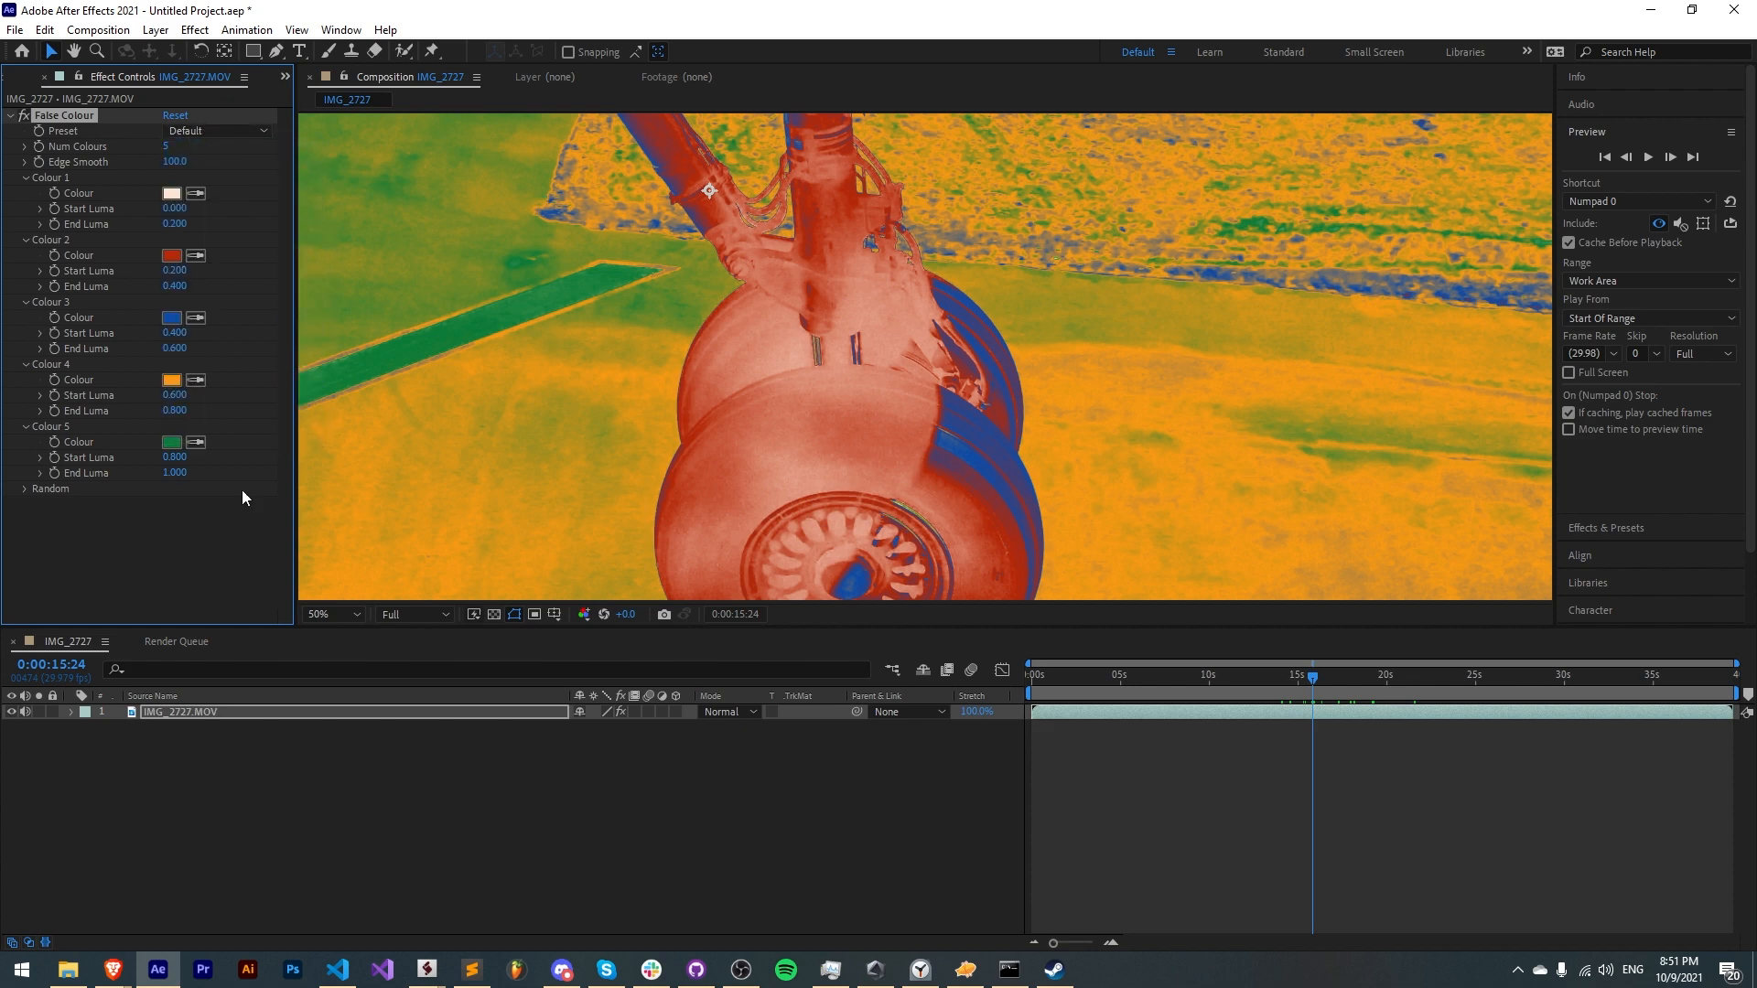
left_click(326, 615)
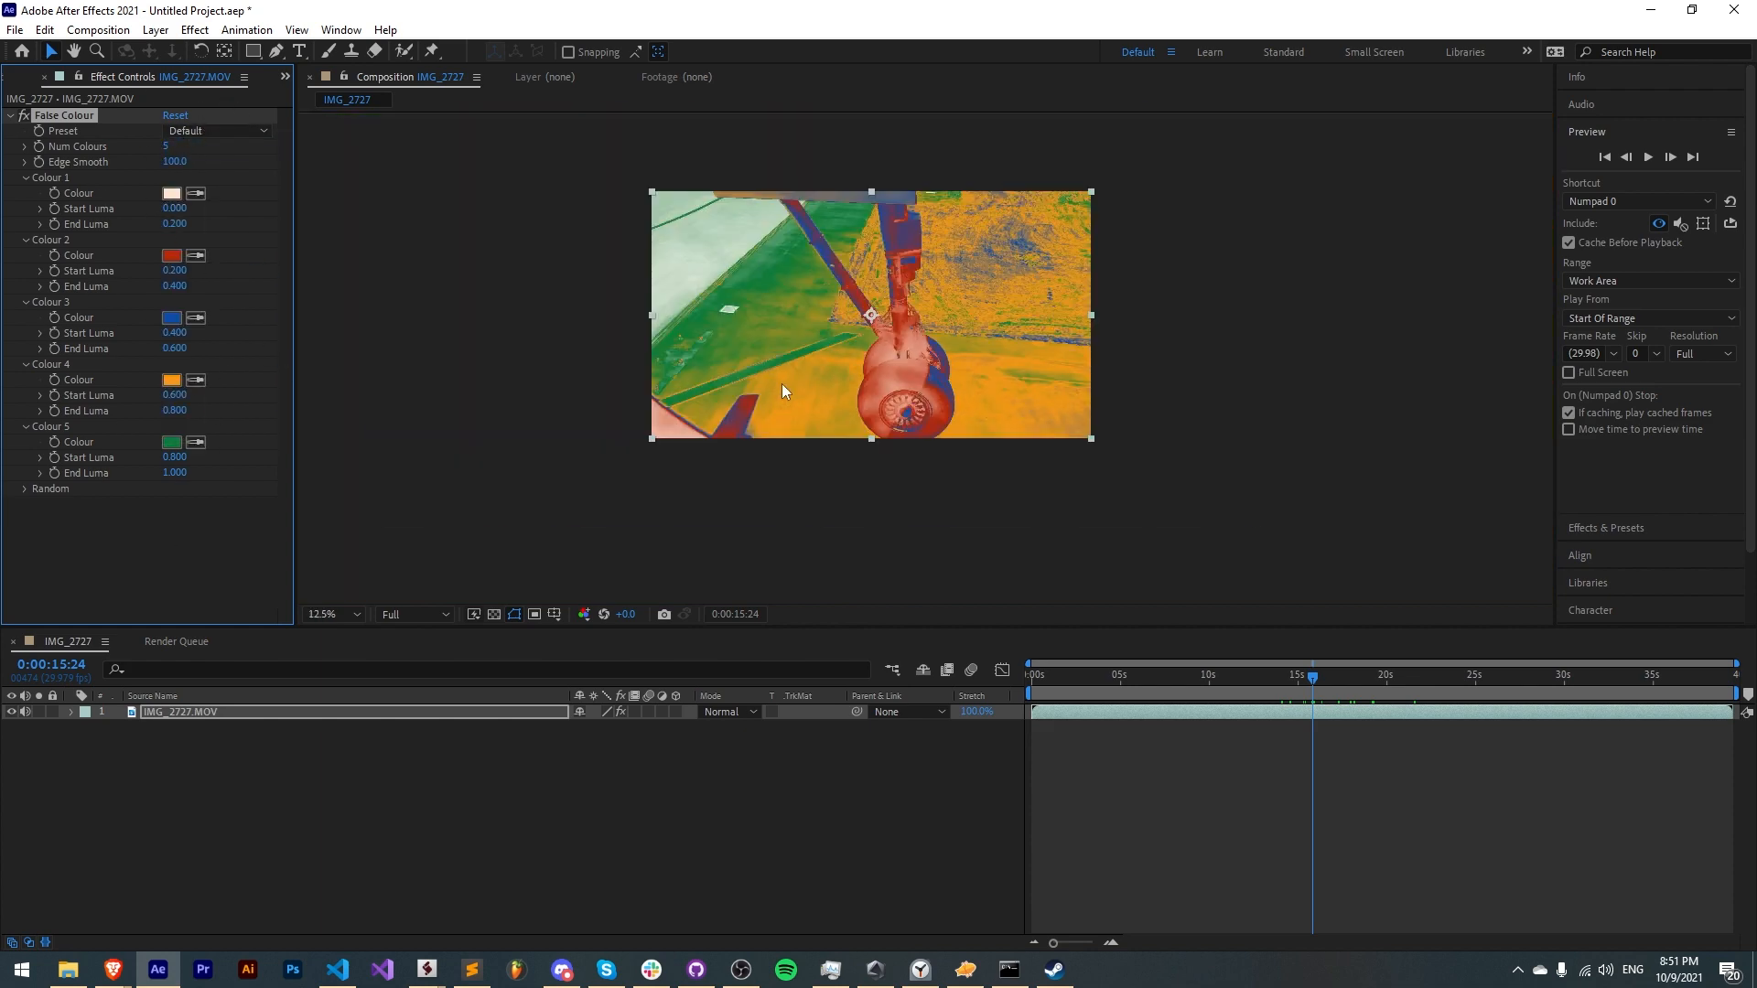
left_click(329, 613)
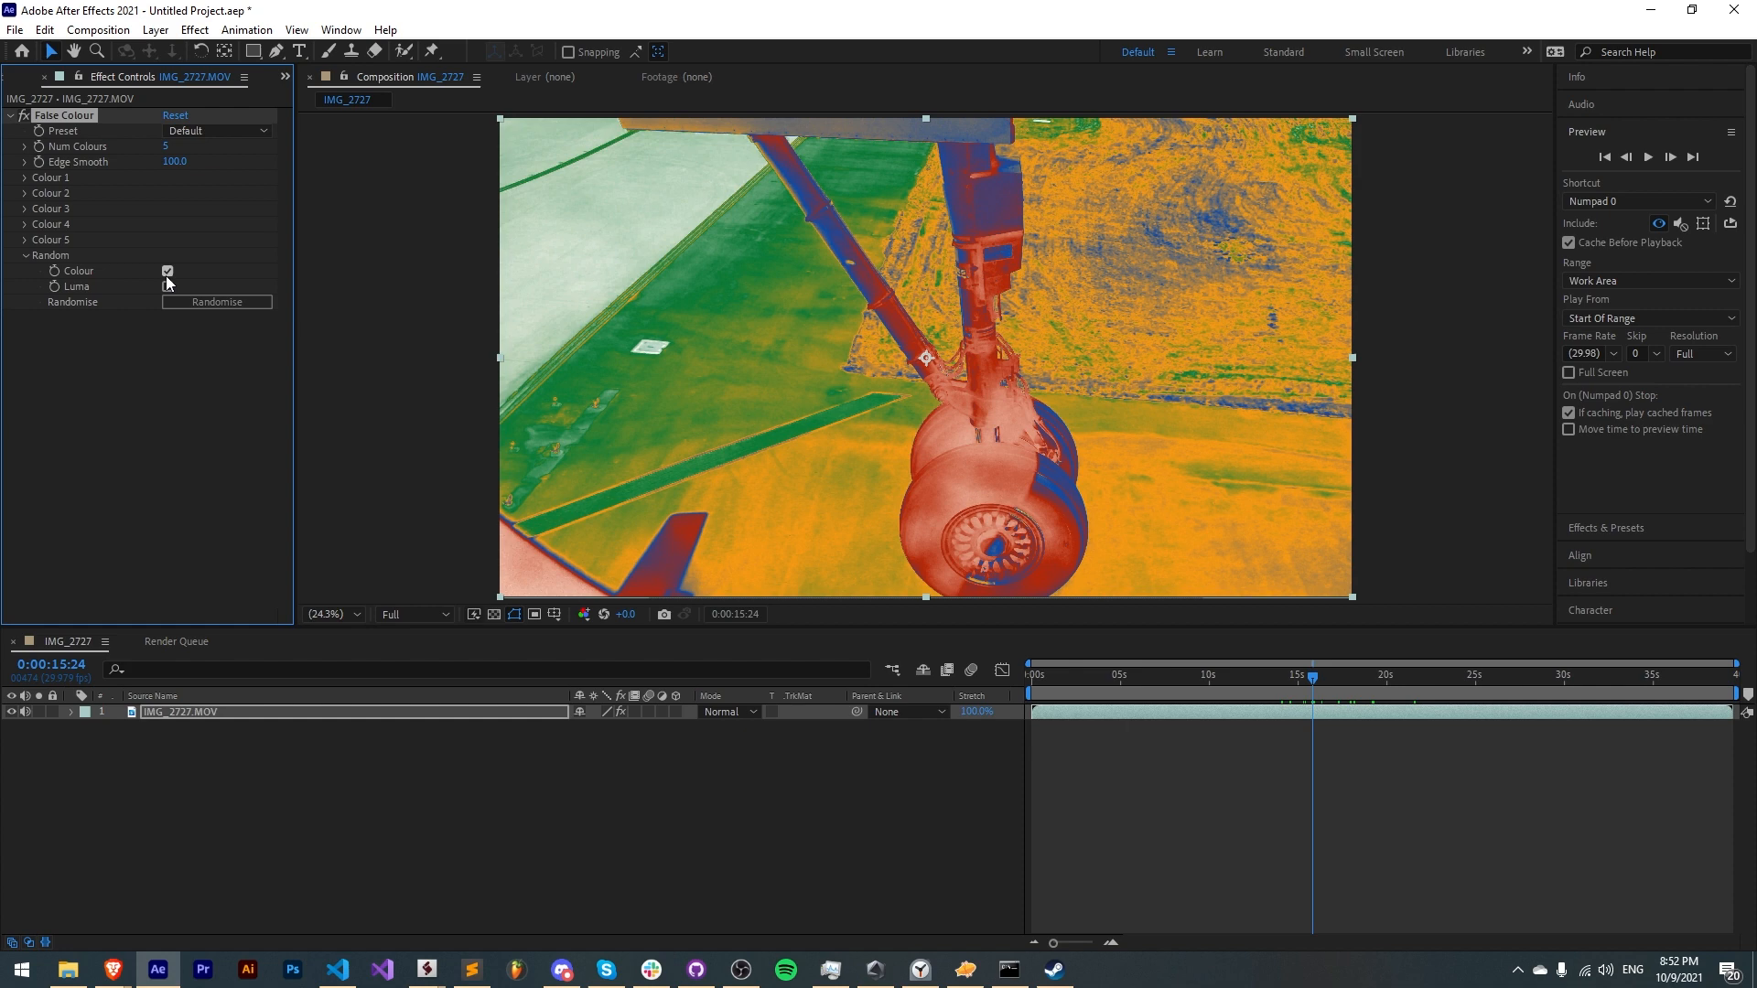
- Randomise the False Colour palette several times, then enable Luma randomisation
left_click(216, 302)
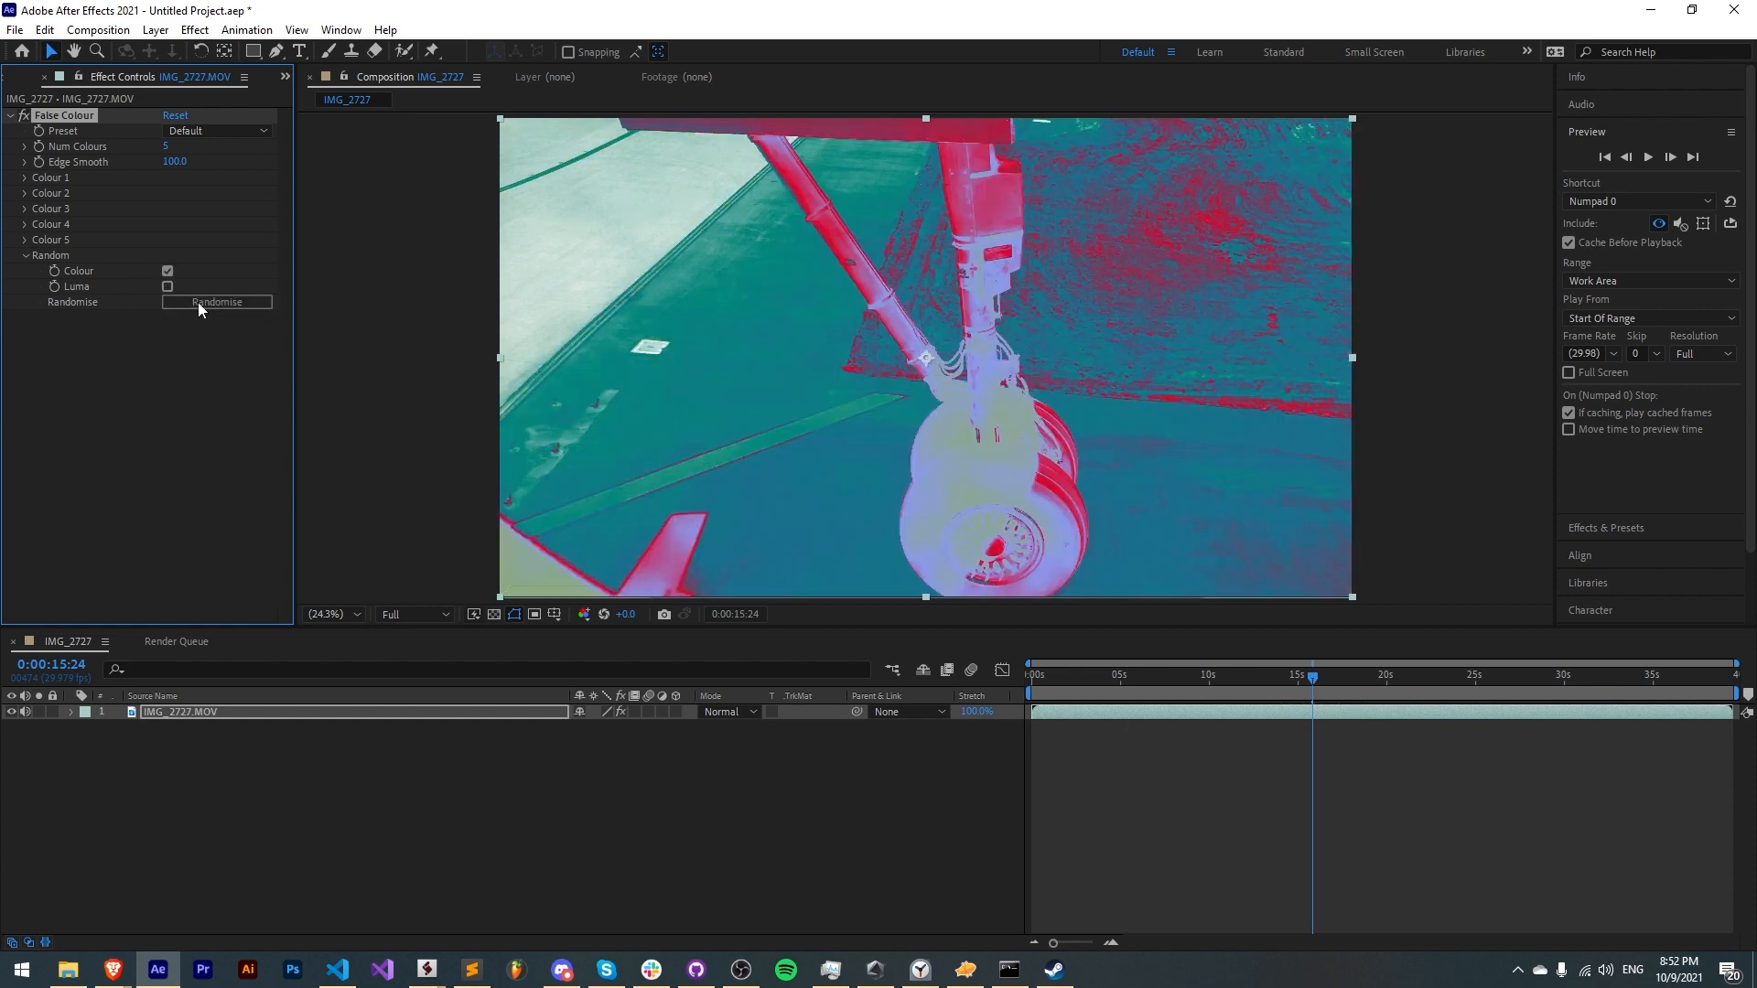
left_click(216, 302)
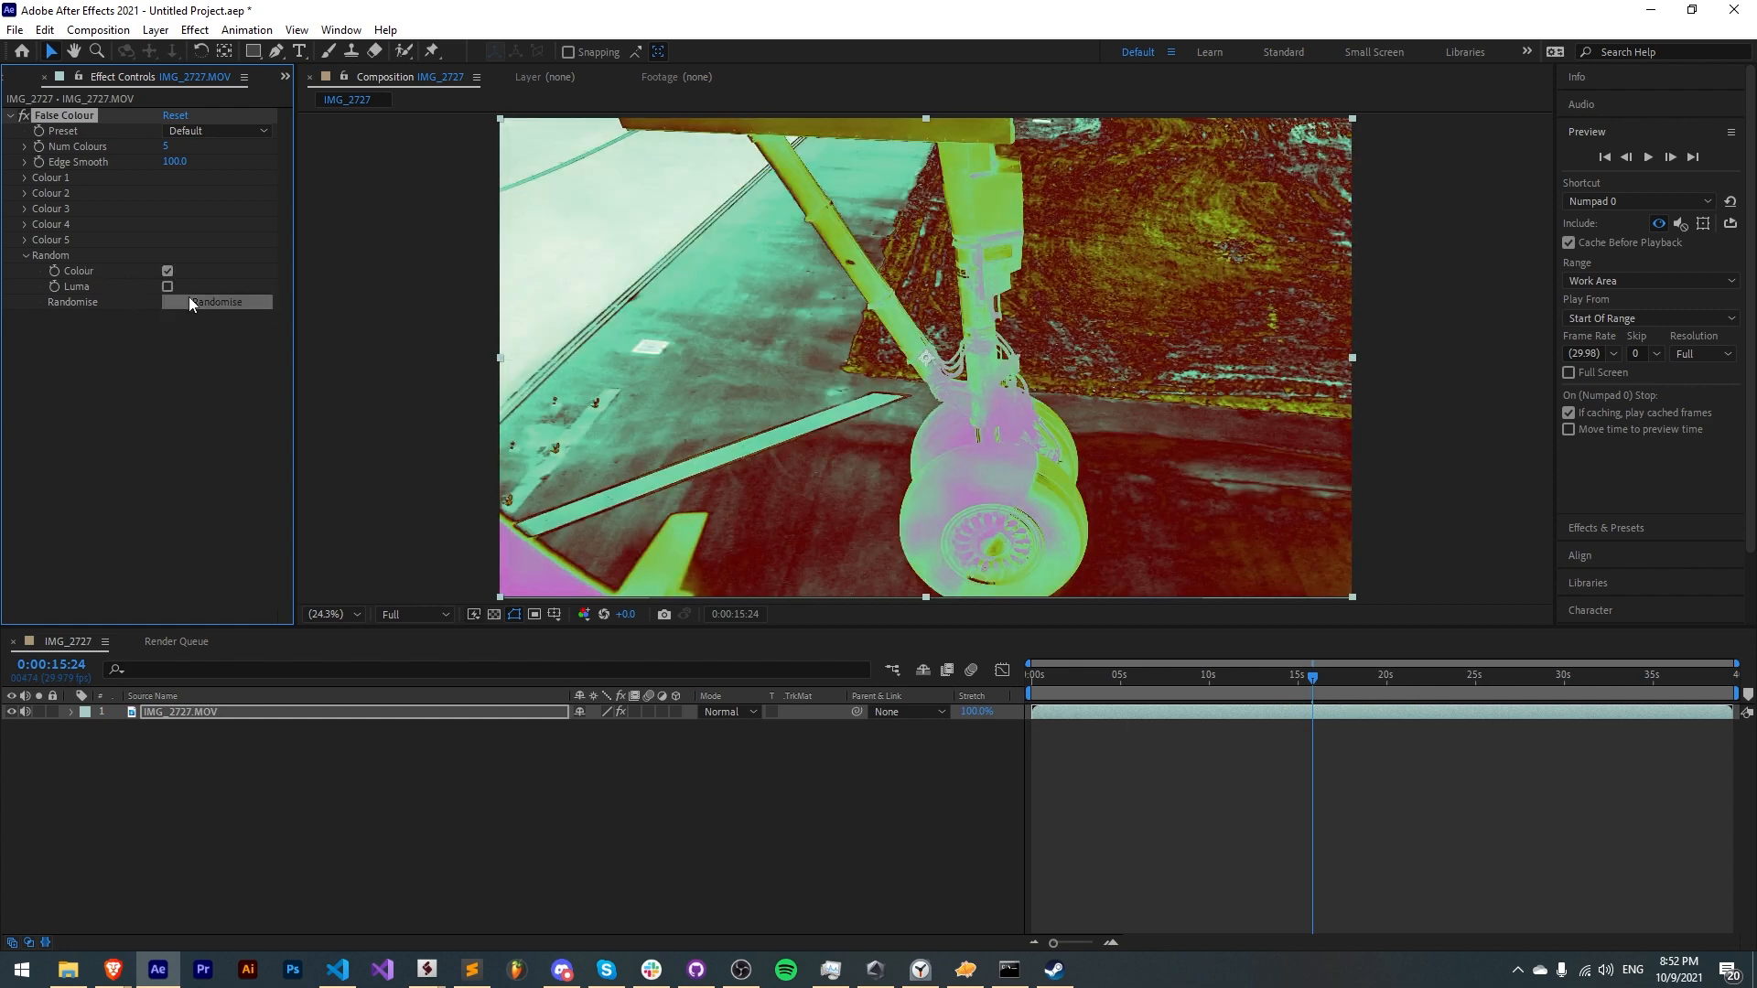
left_click(216, 301)
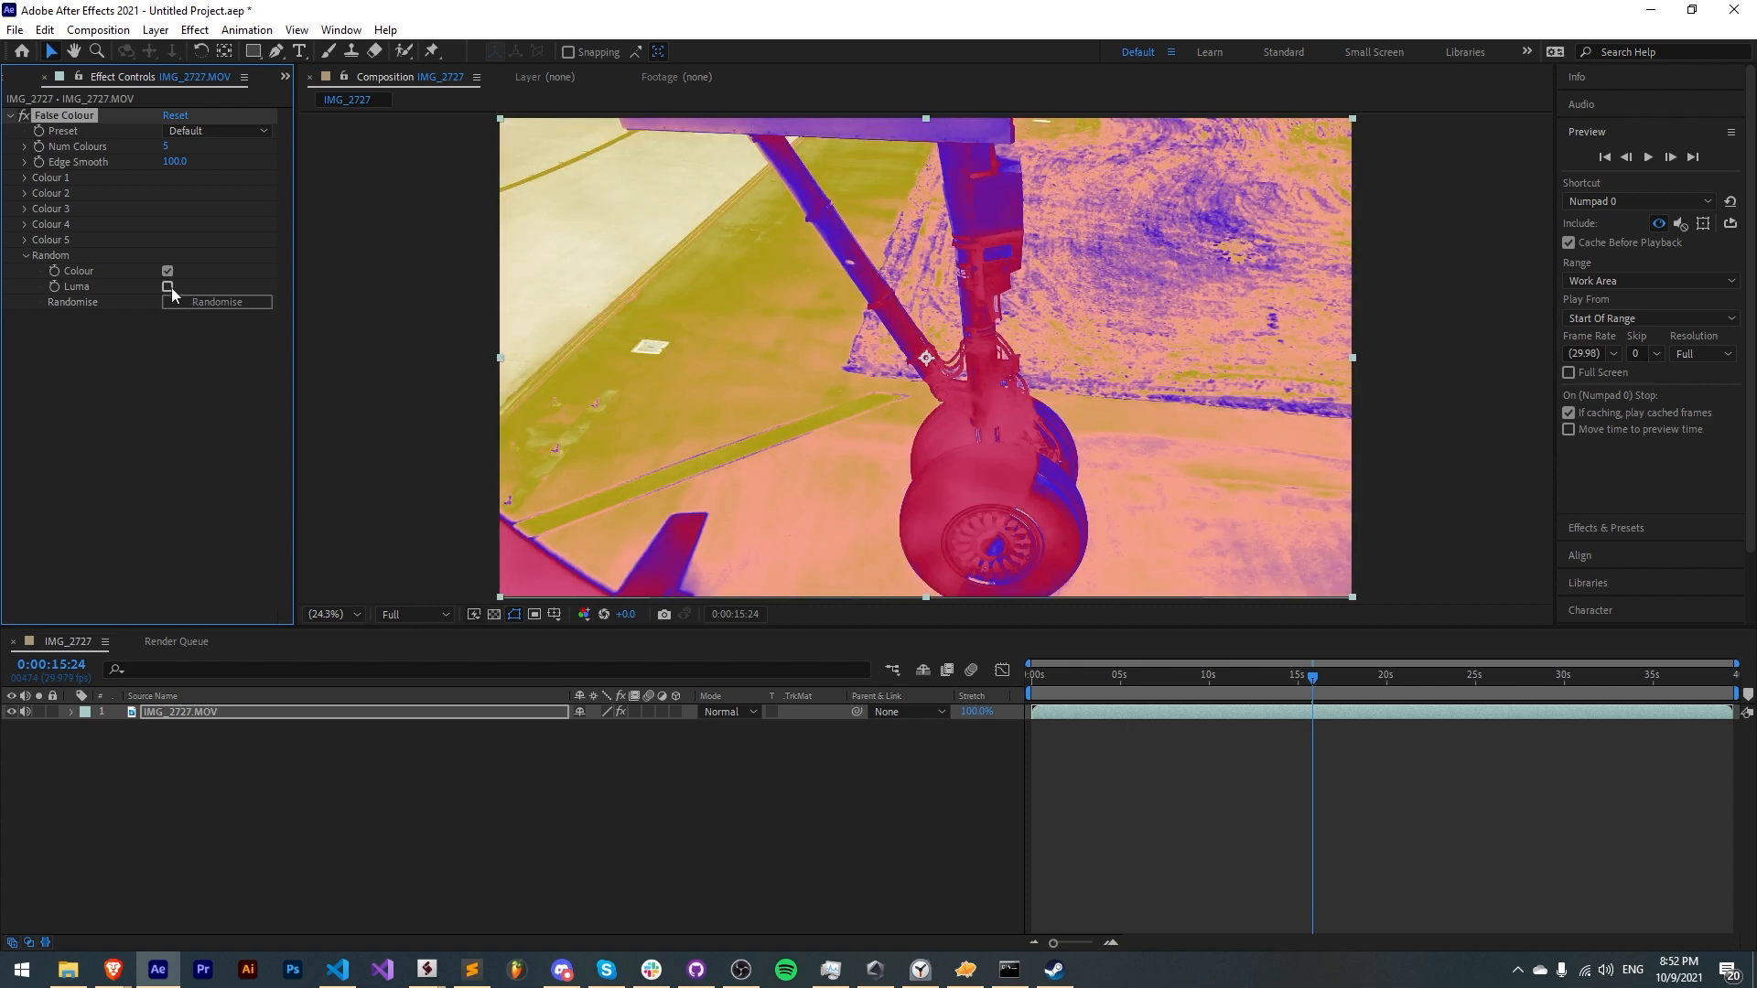
left_click(216, 302)
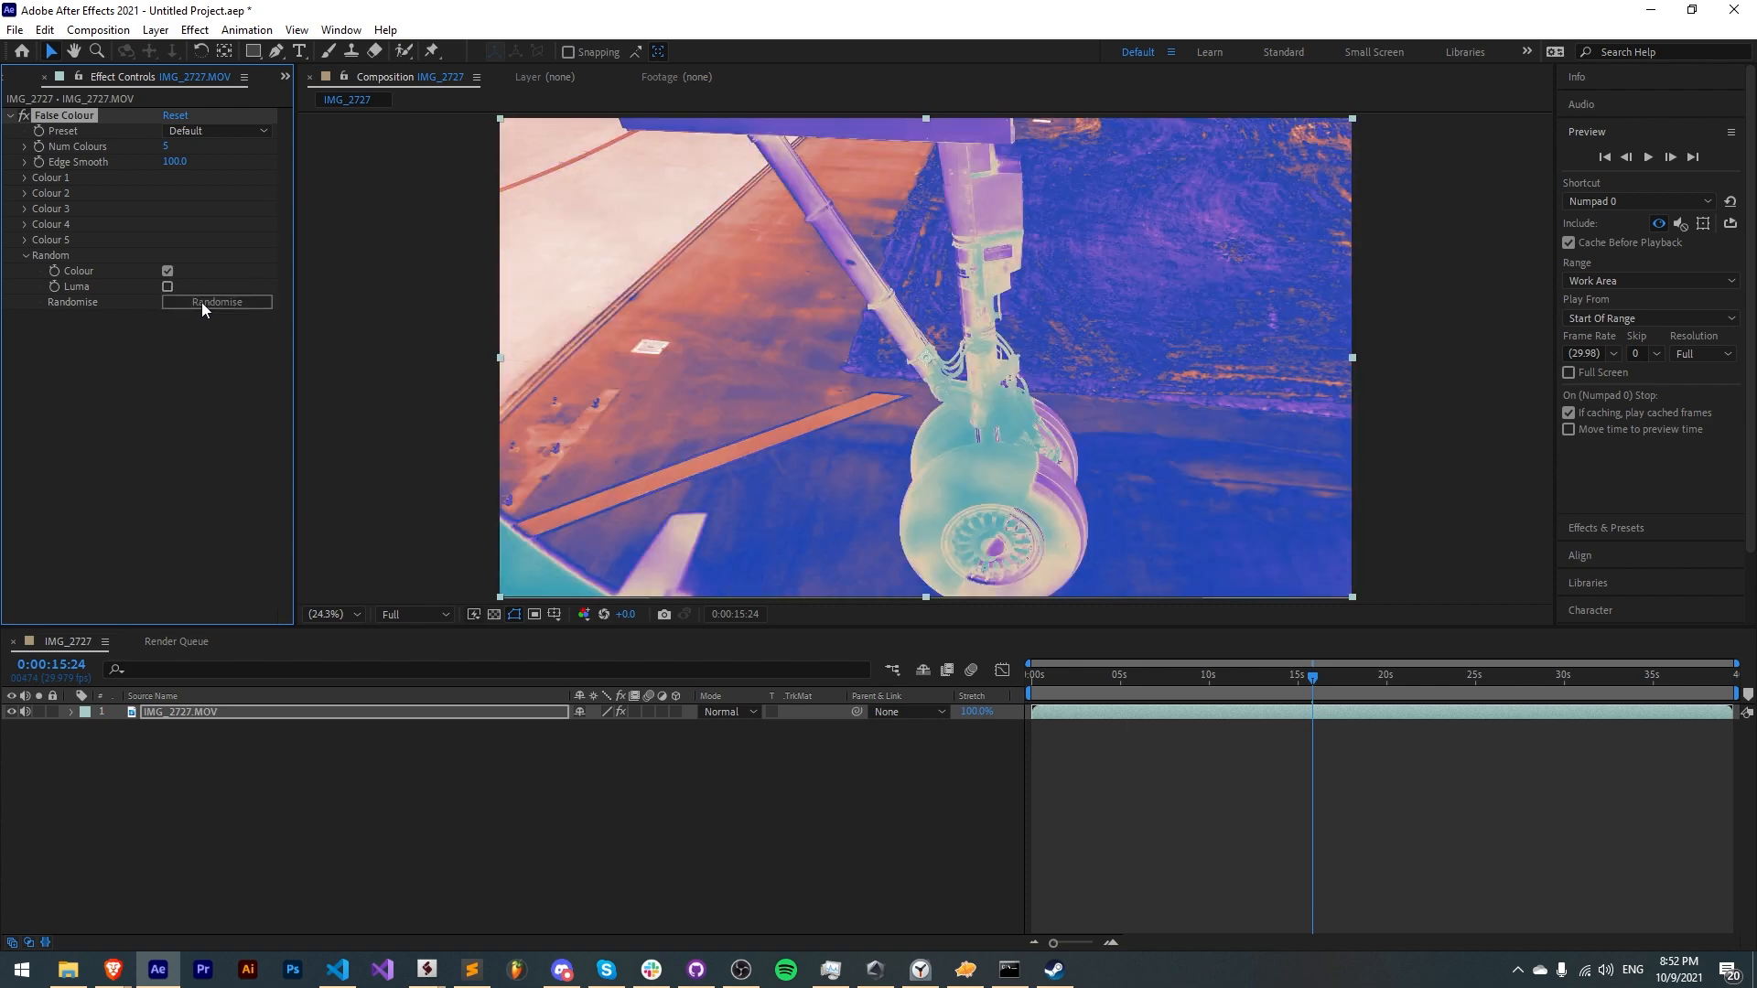
left_click(216, 302)
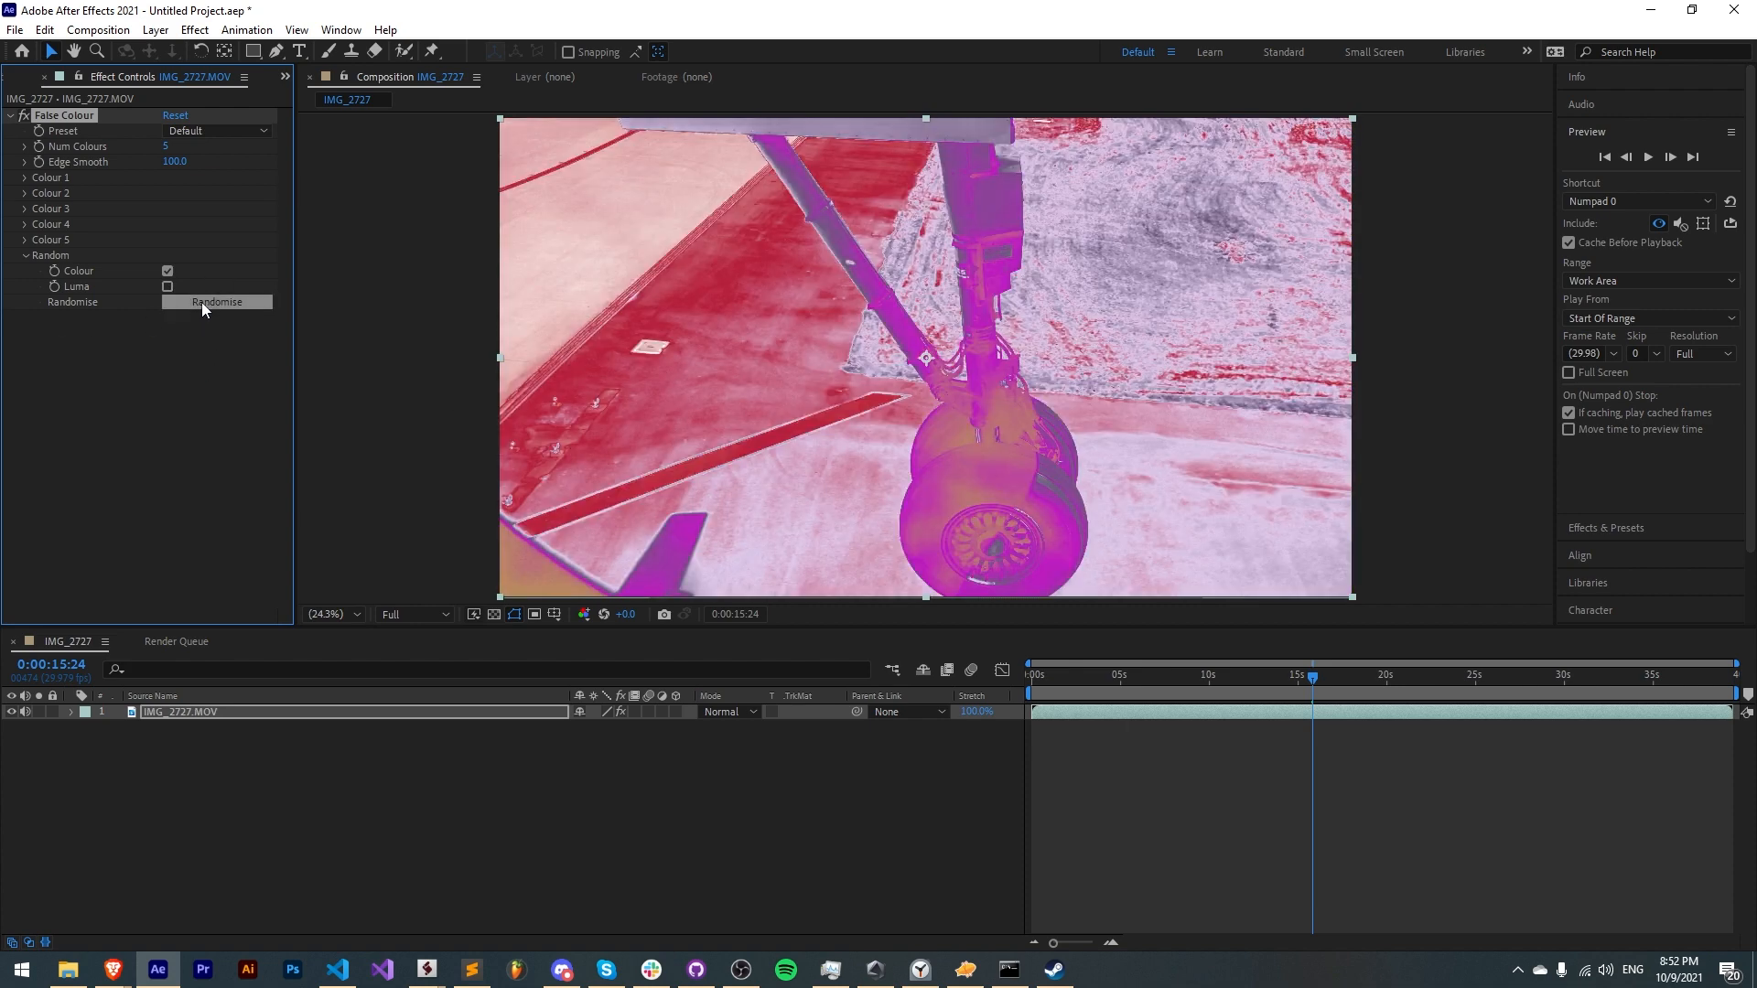
left_click(216, 302)
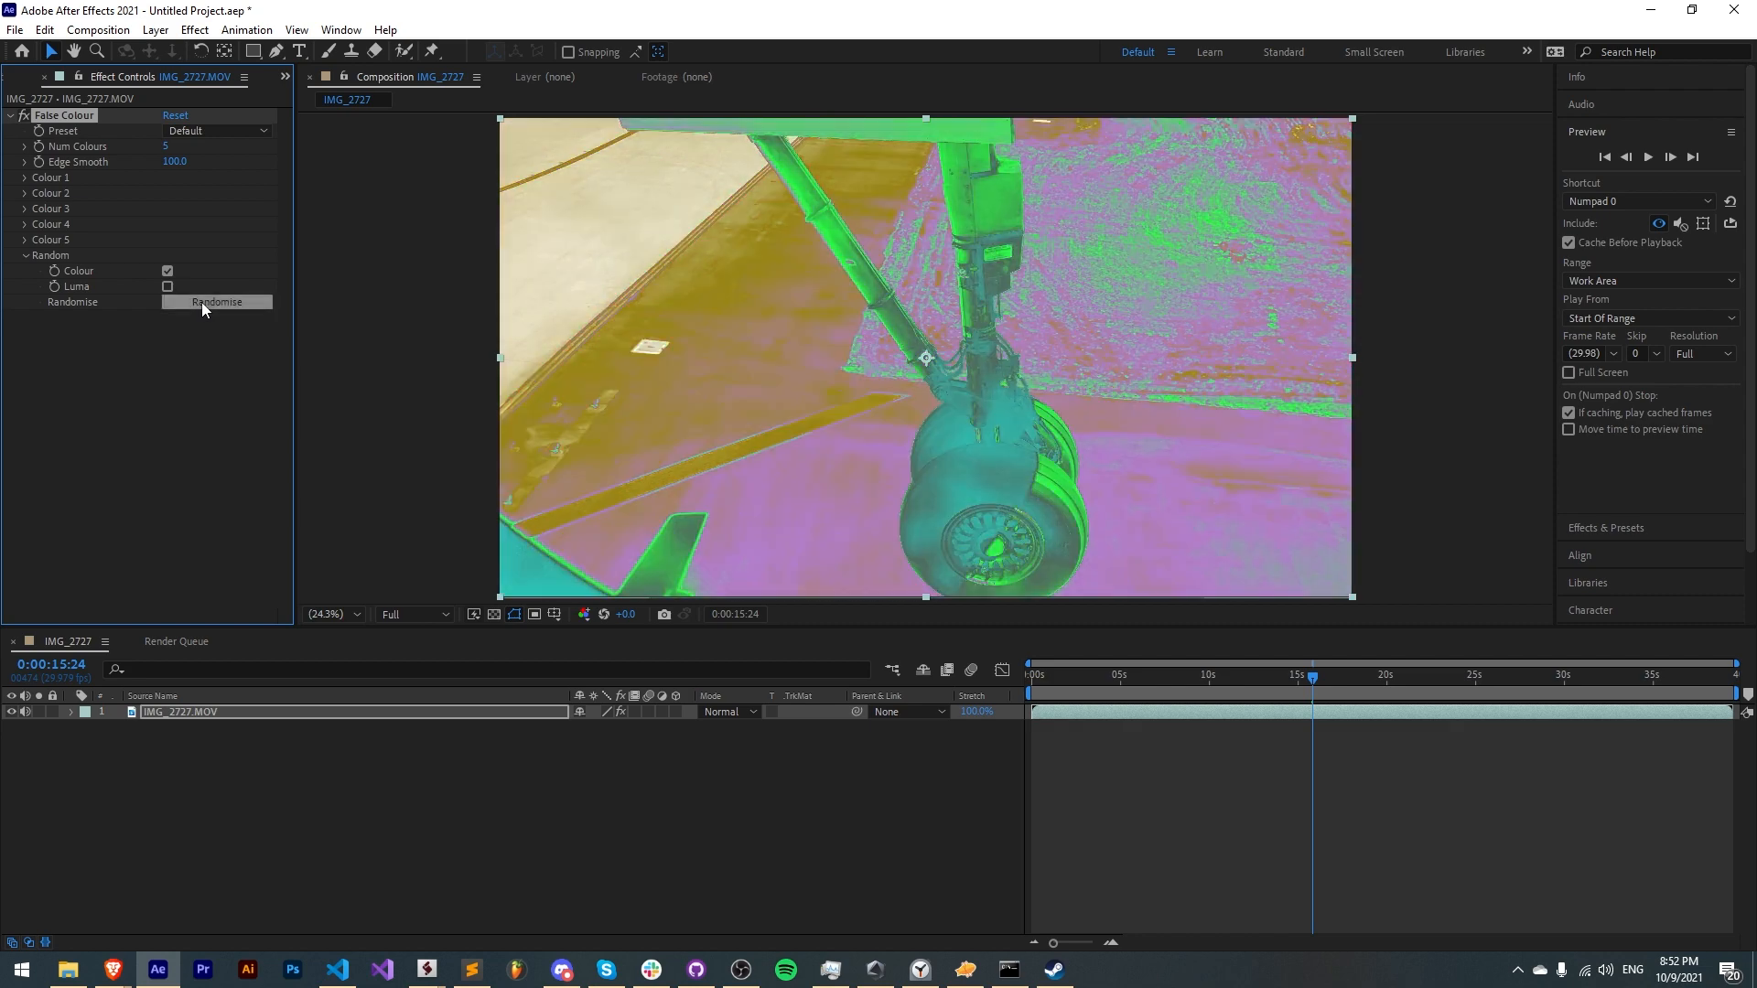
left_click(216, 302)
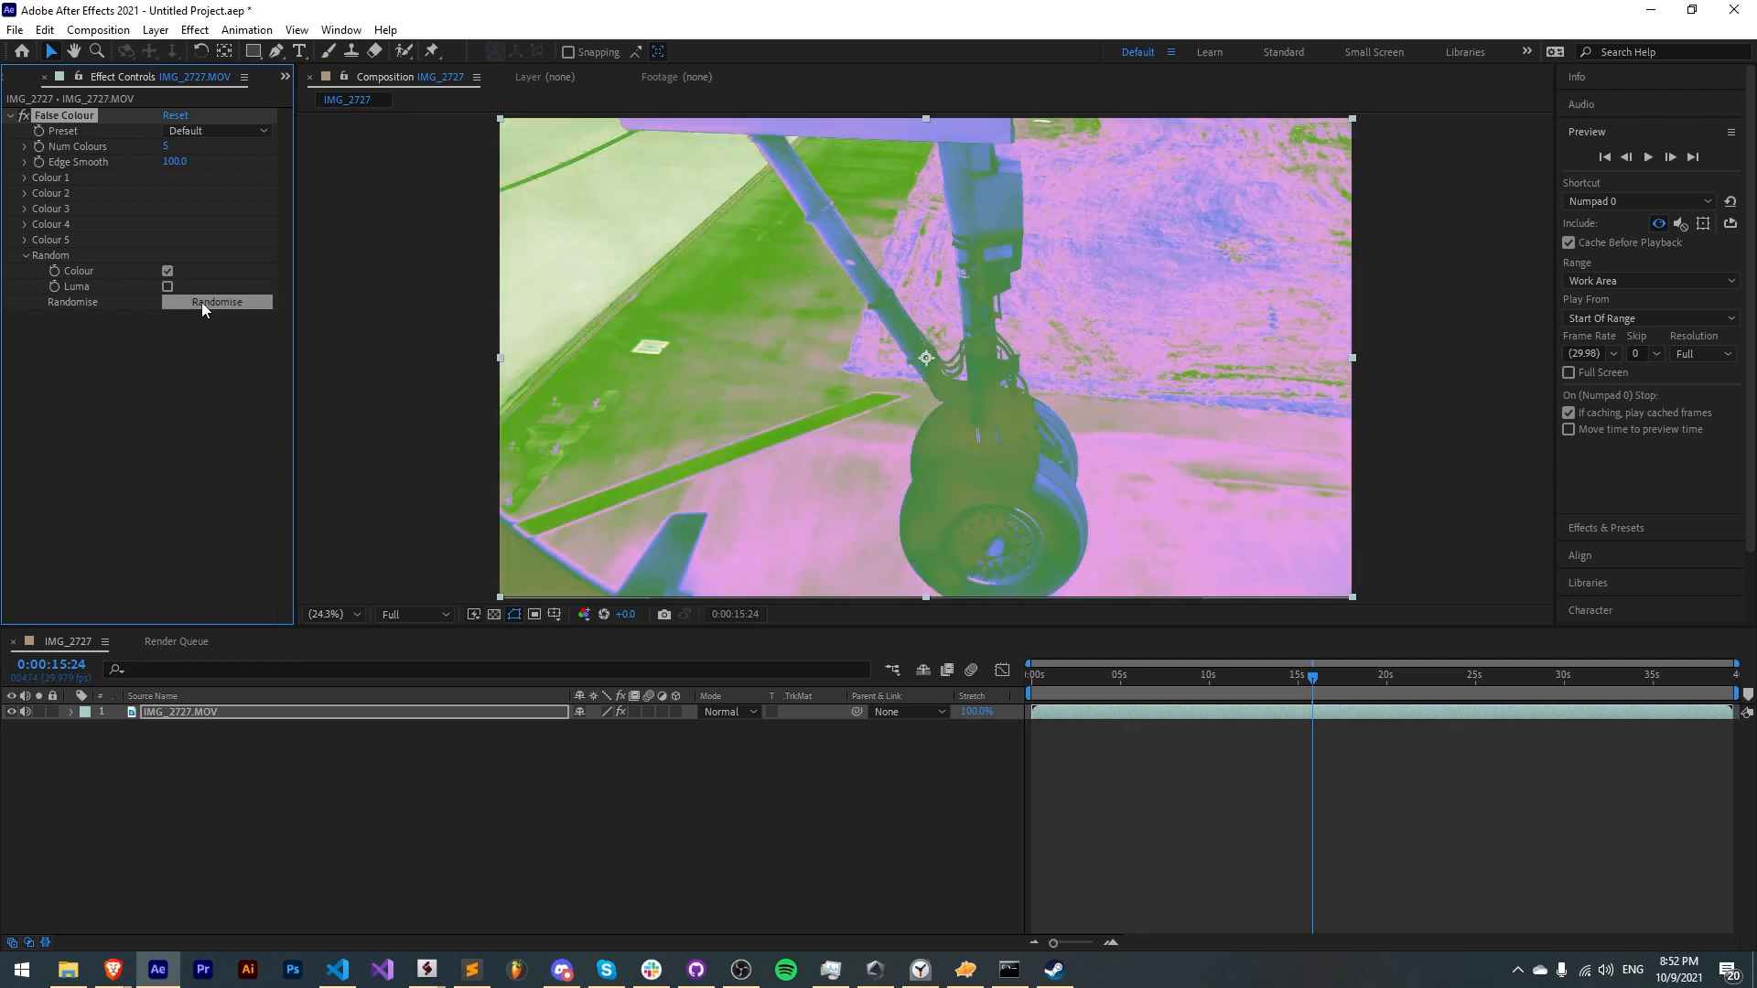
left_click(167, 288)
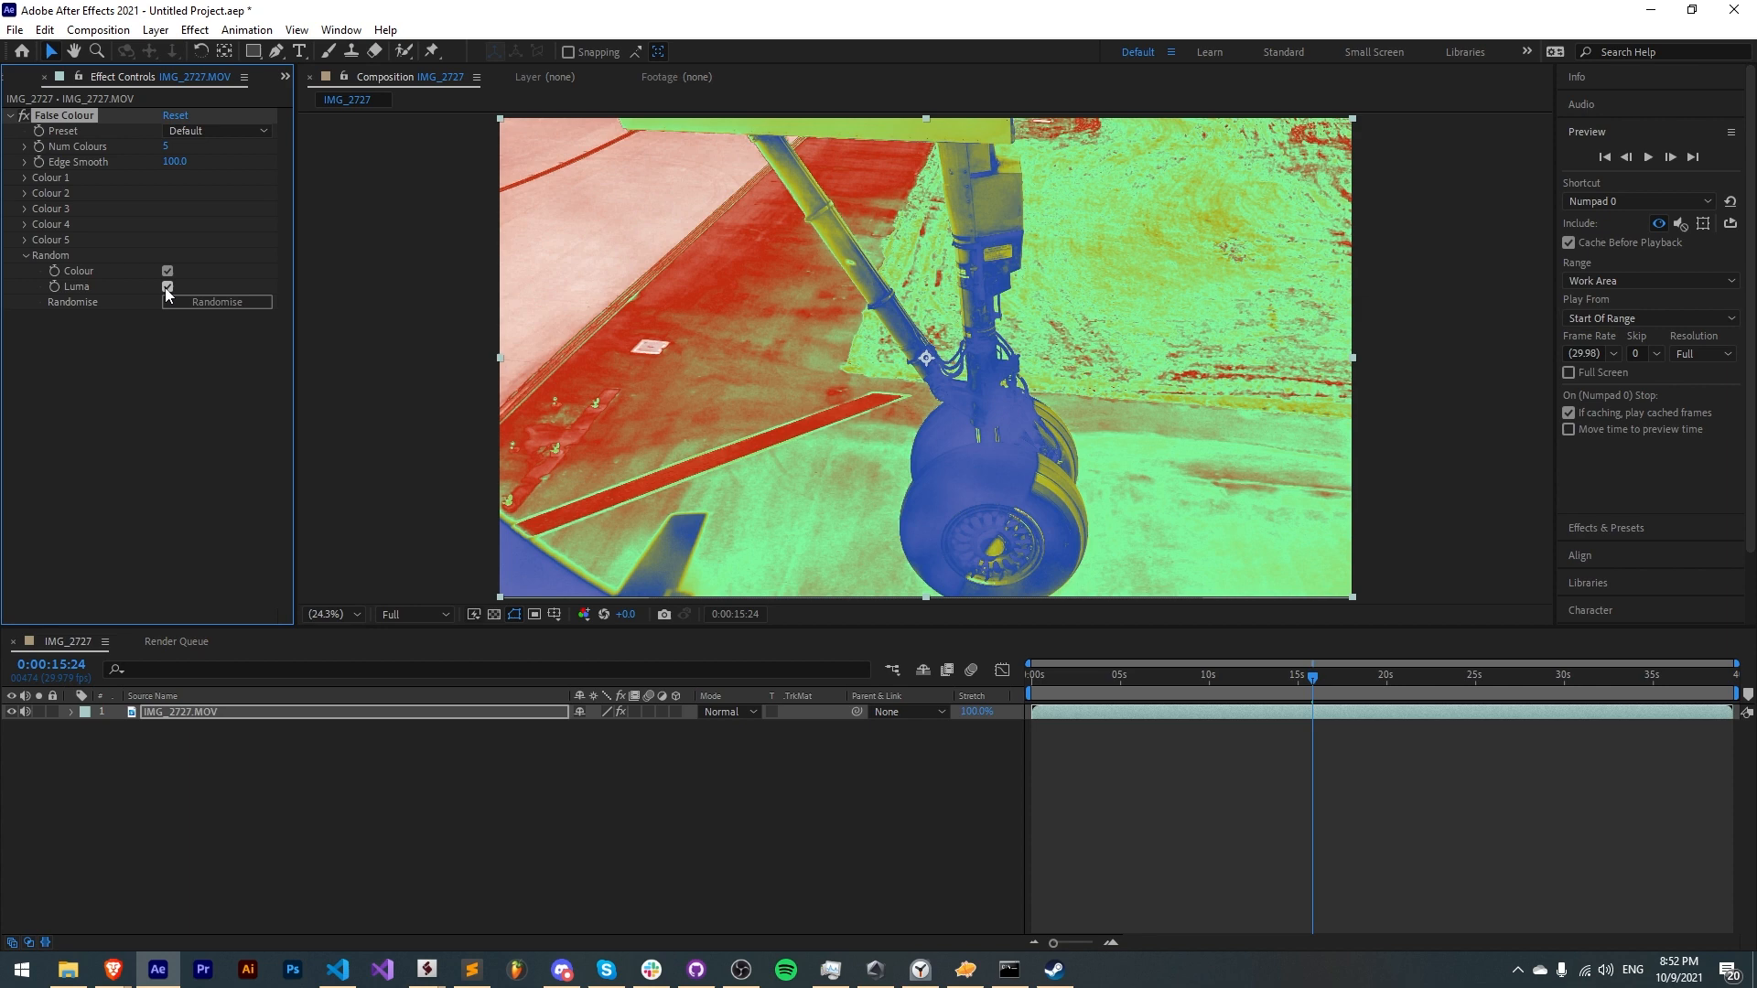
- Randomise colours and luma together several times, briefly checking Colour 5's colour and luma range
left_click(216, 302)
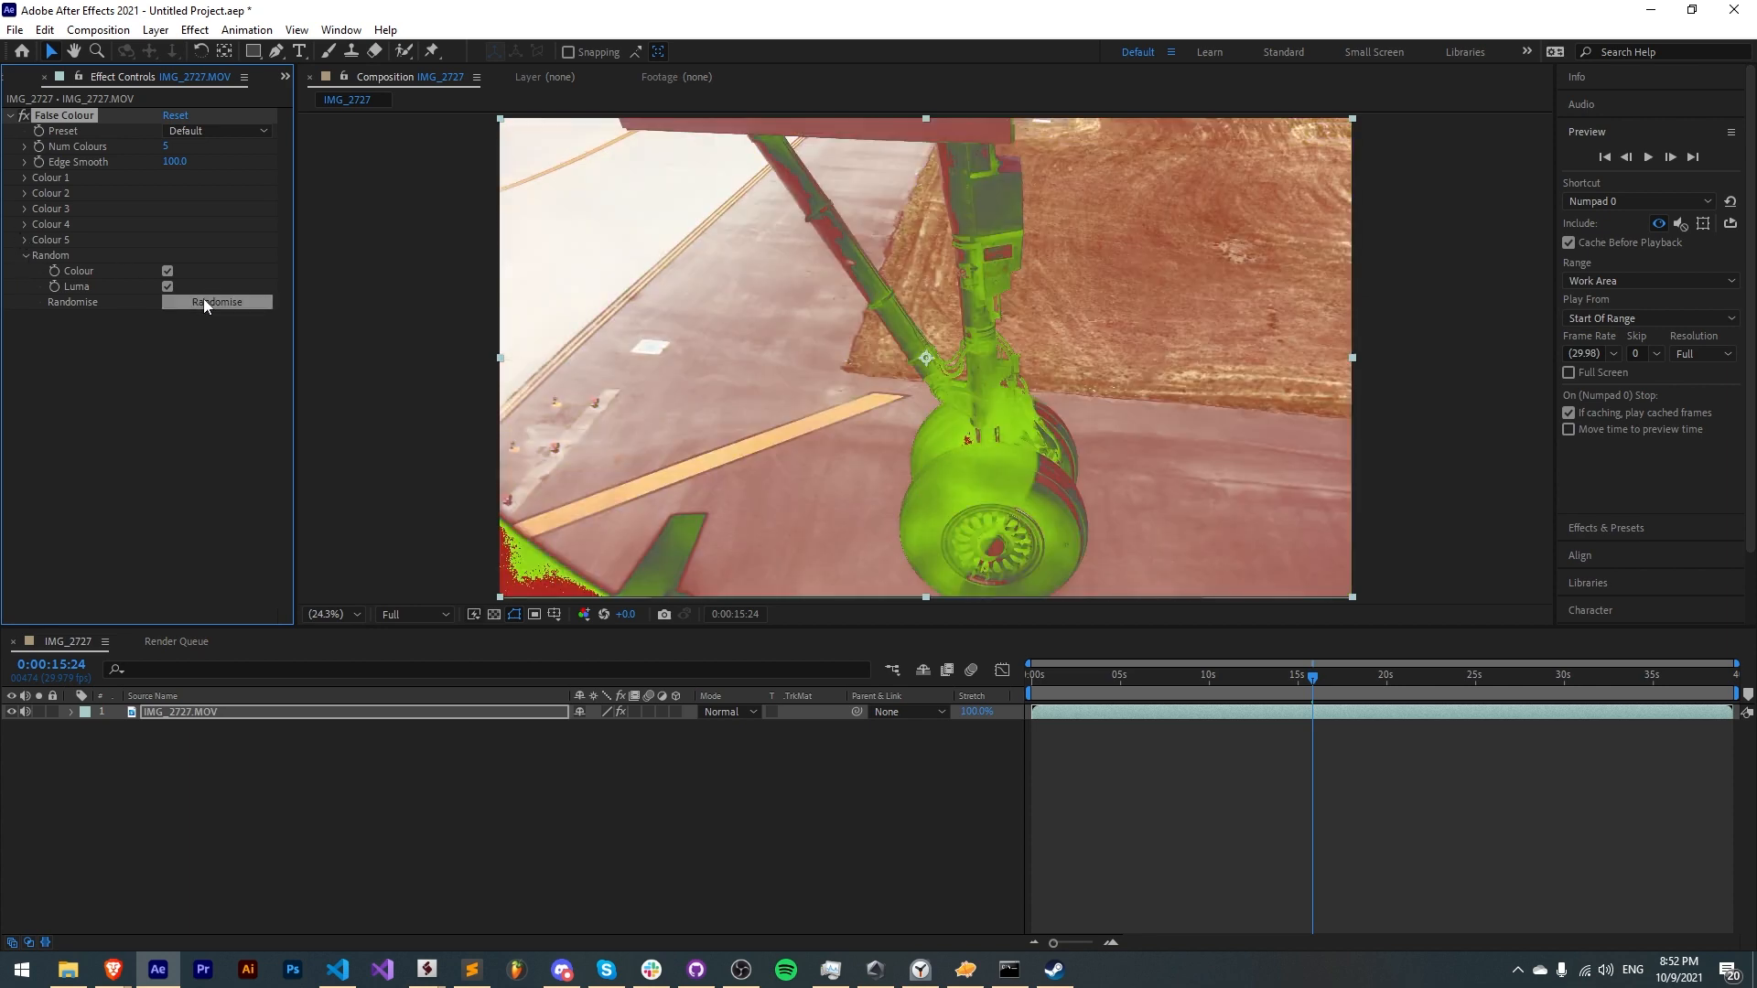
left_click(216, 302)
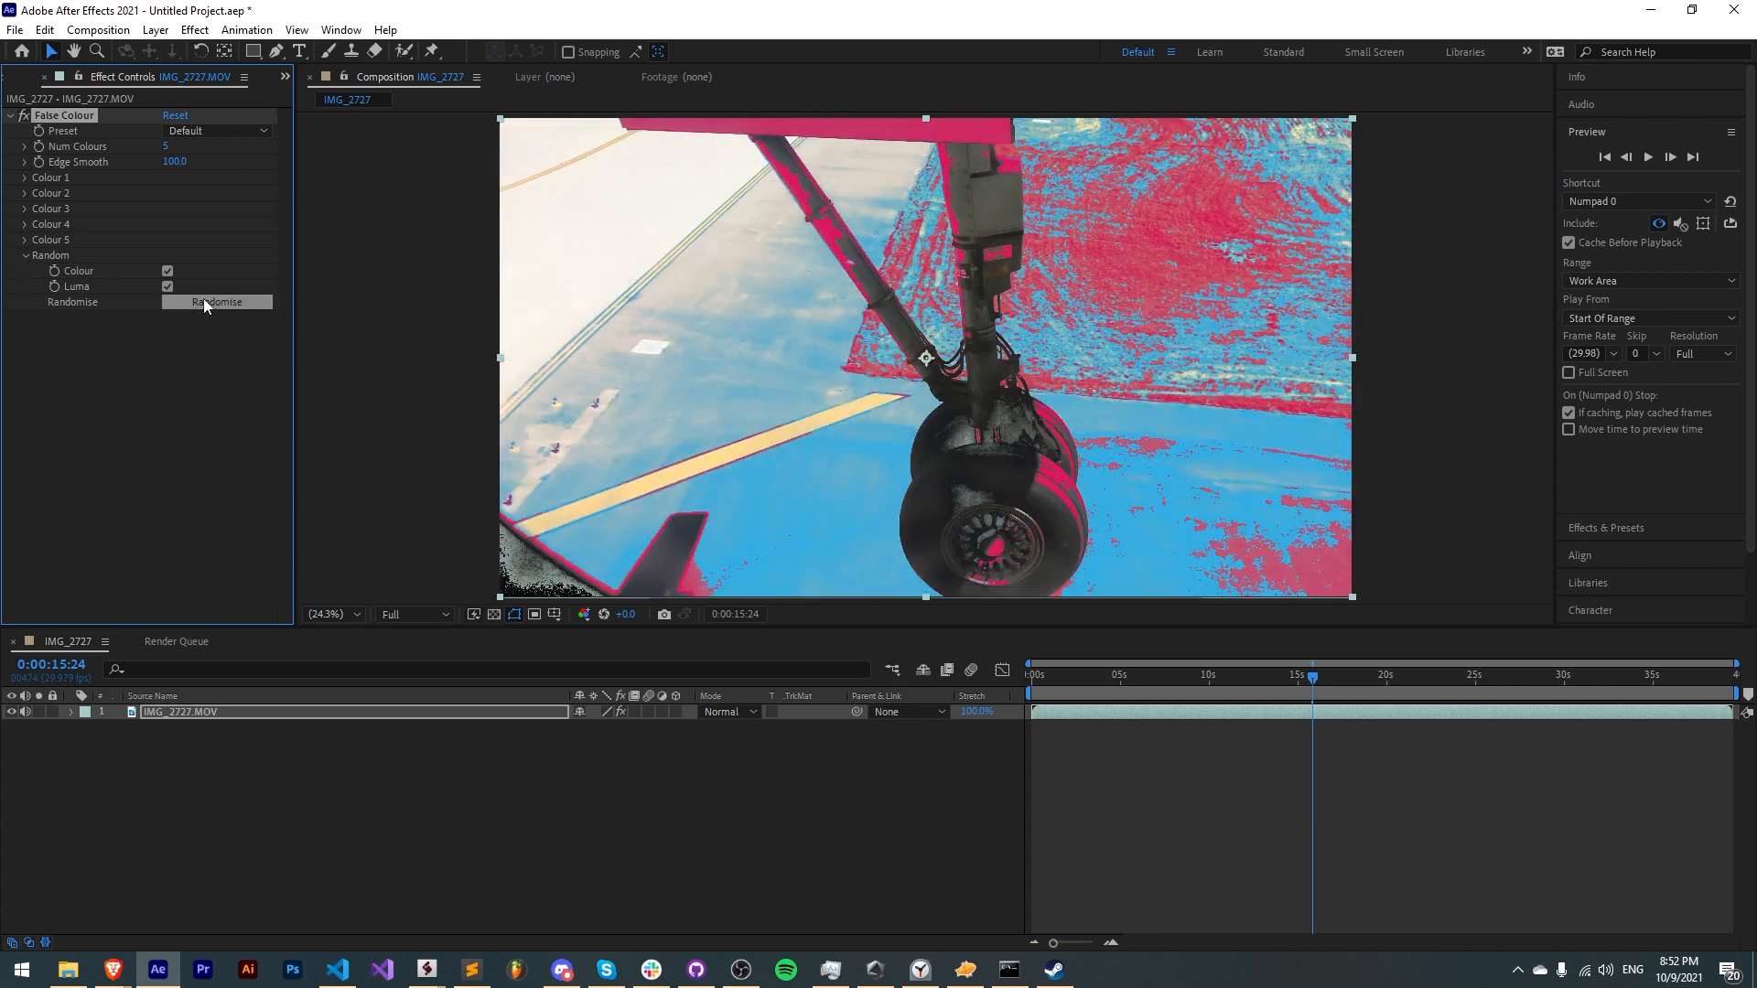
left_click(216, 302)
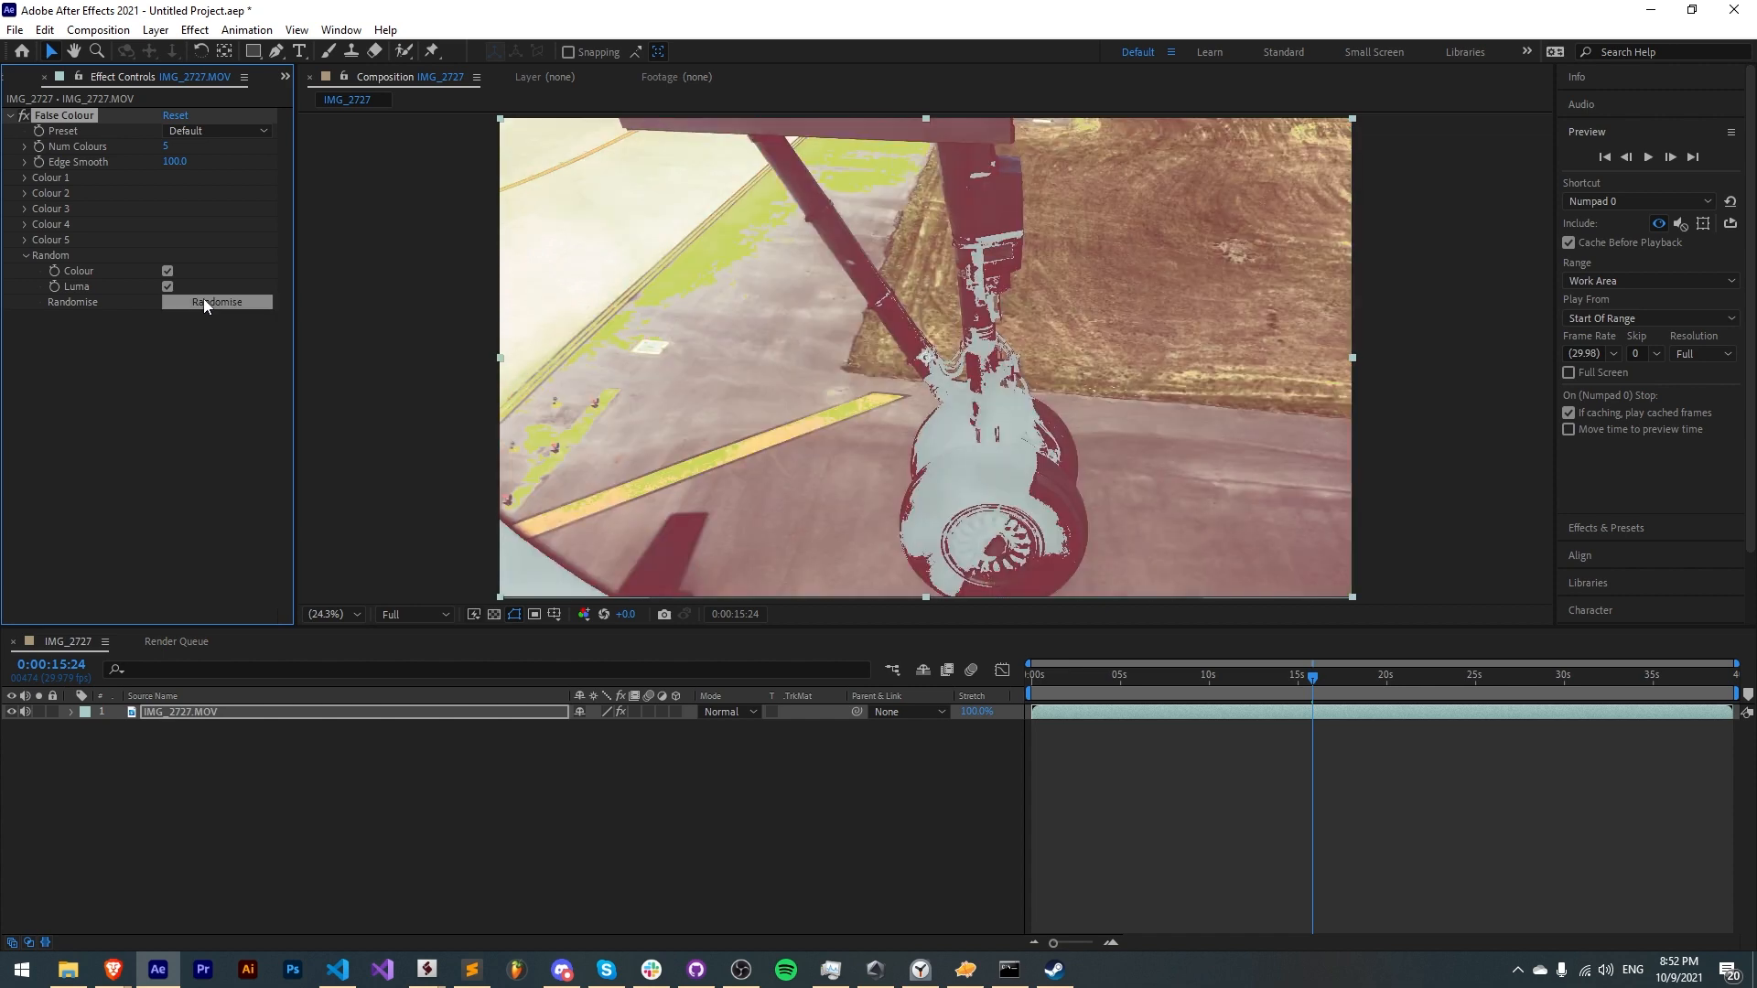
left_click(218, 302)
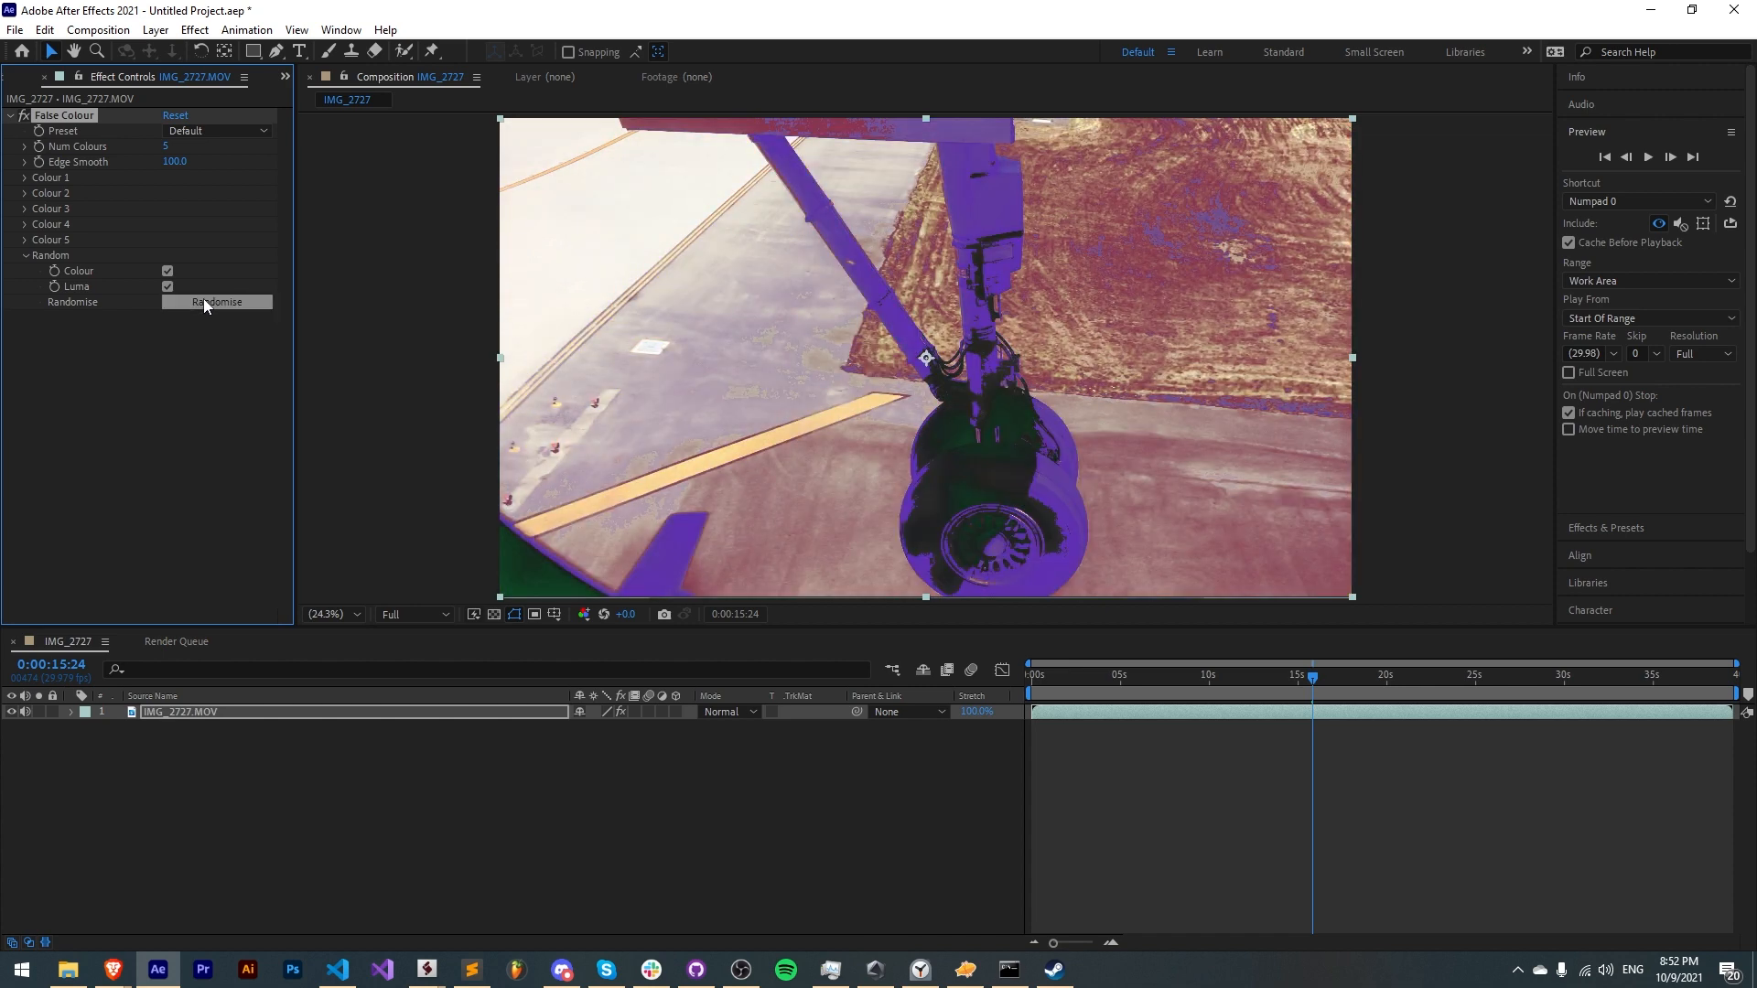
left_click(216, 302)
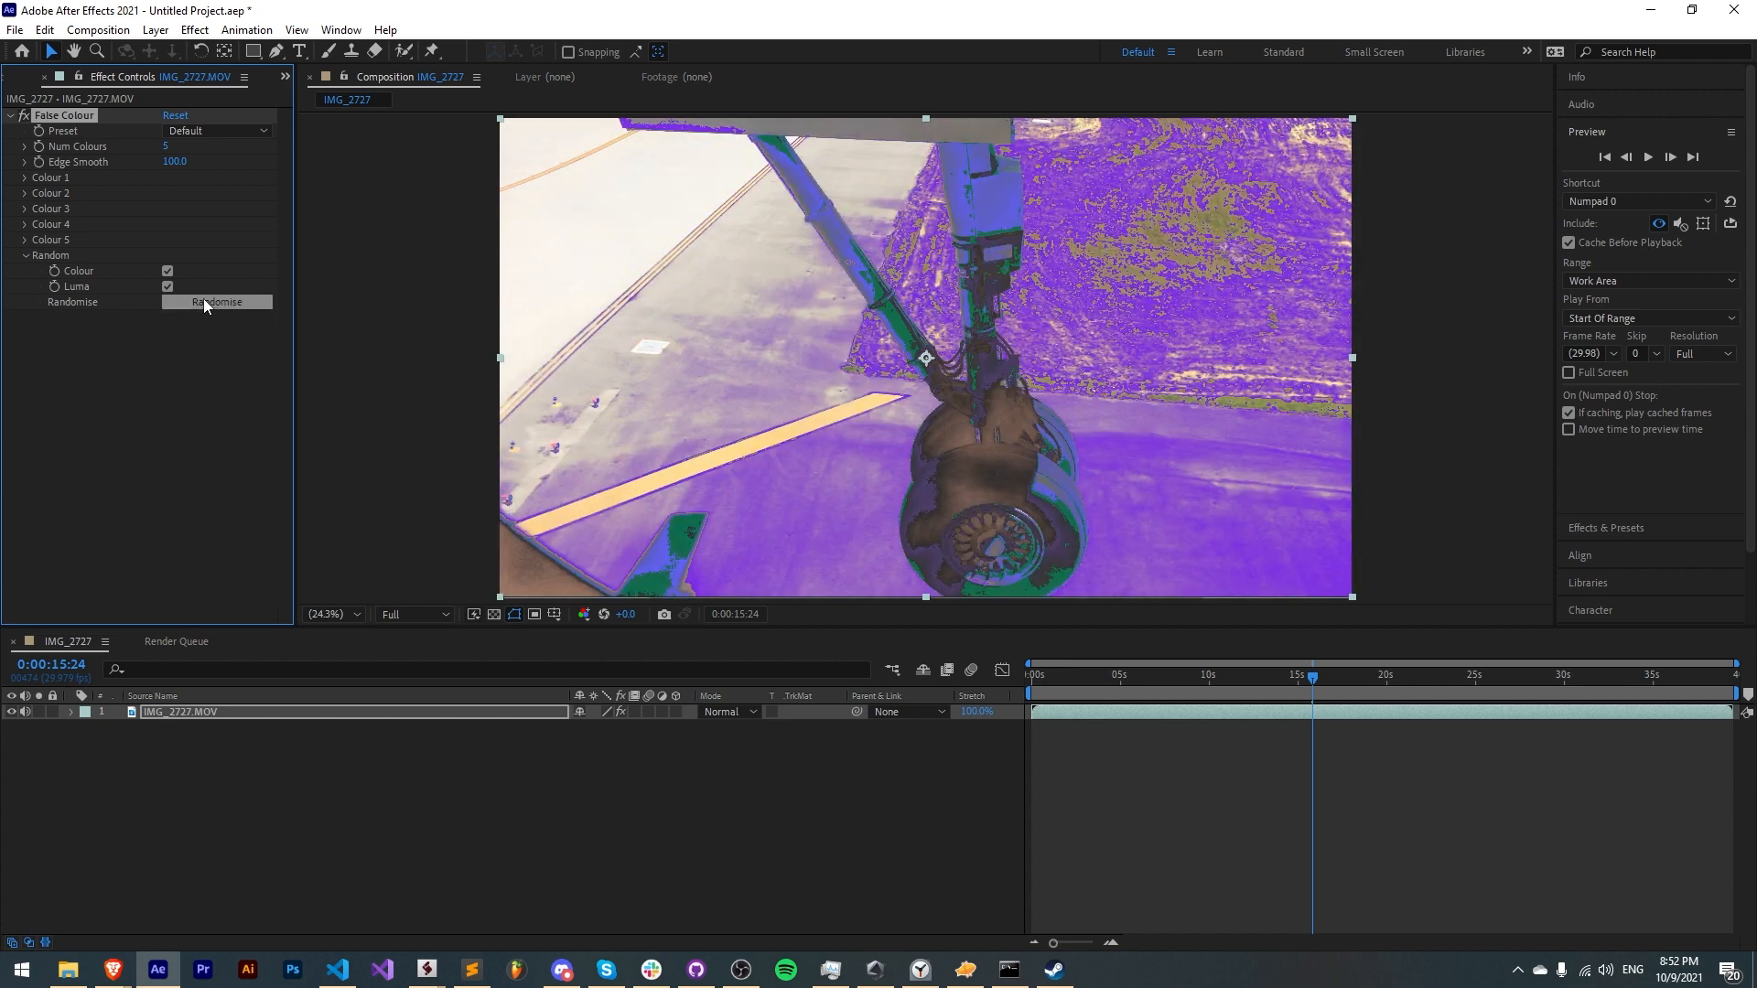
left_click(216, 302)
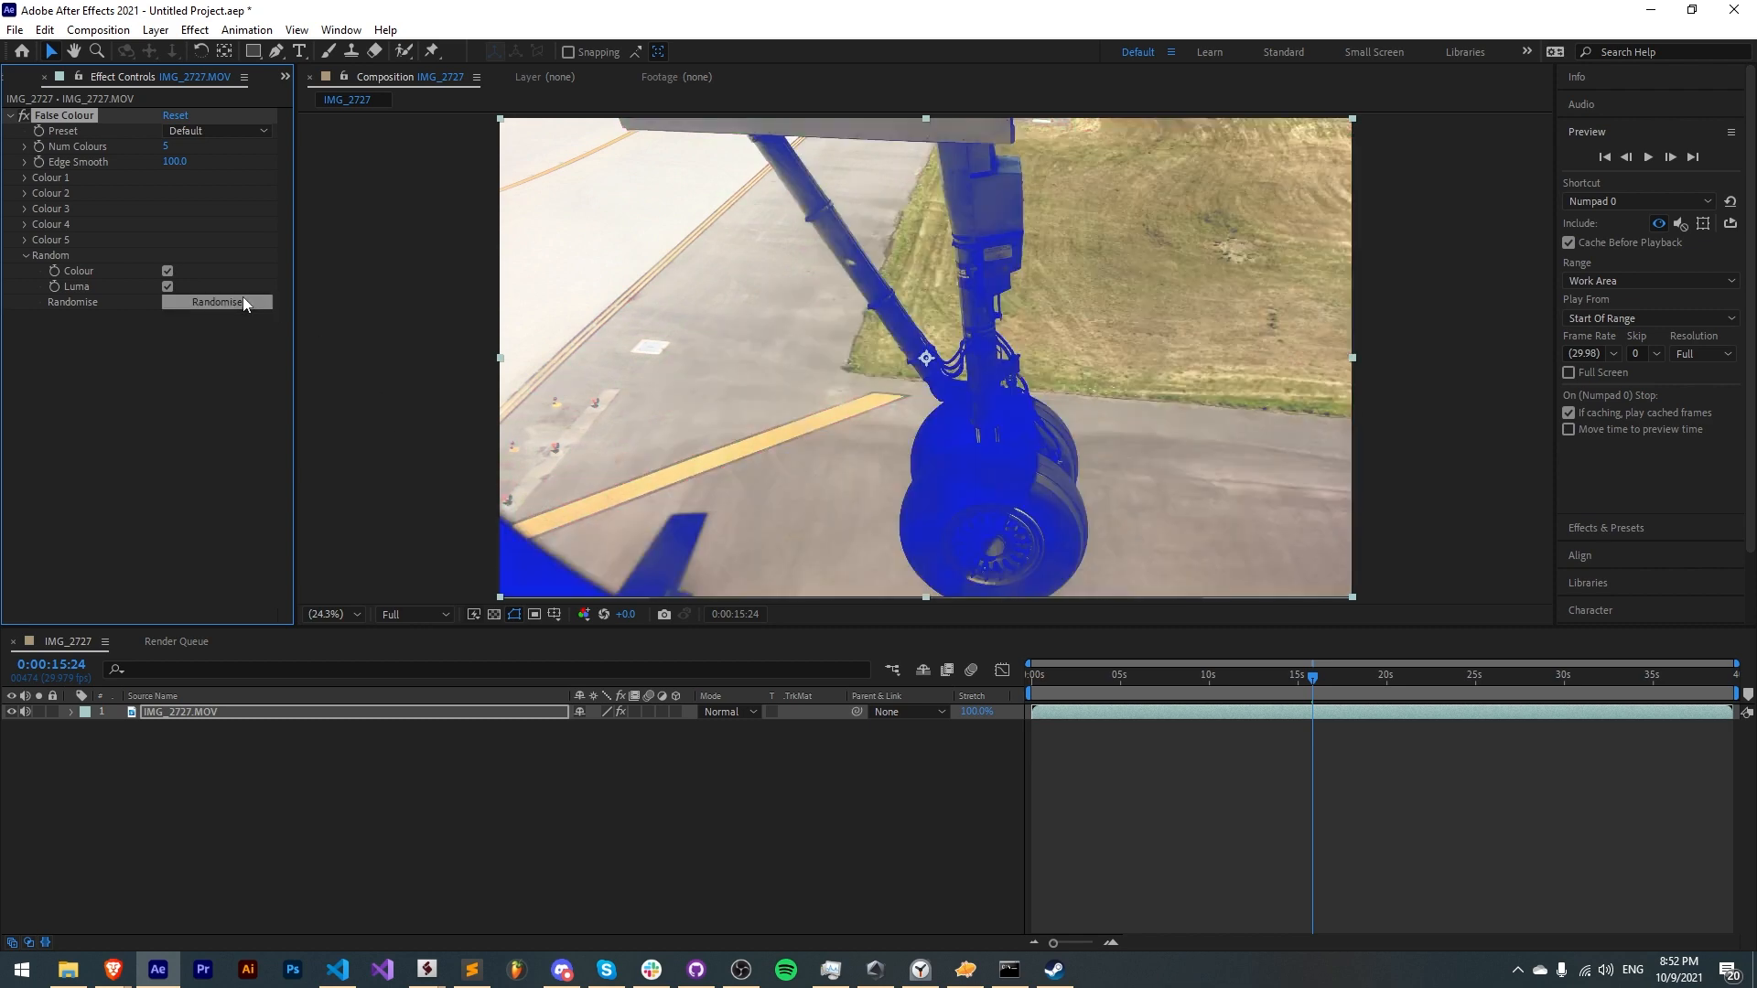
left_click(216, 302)
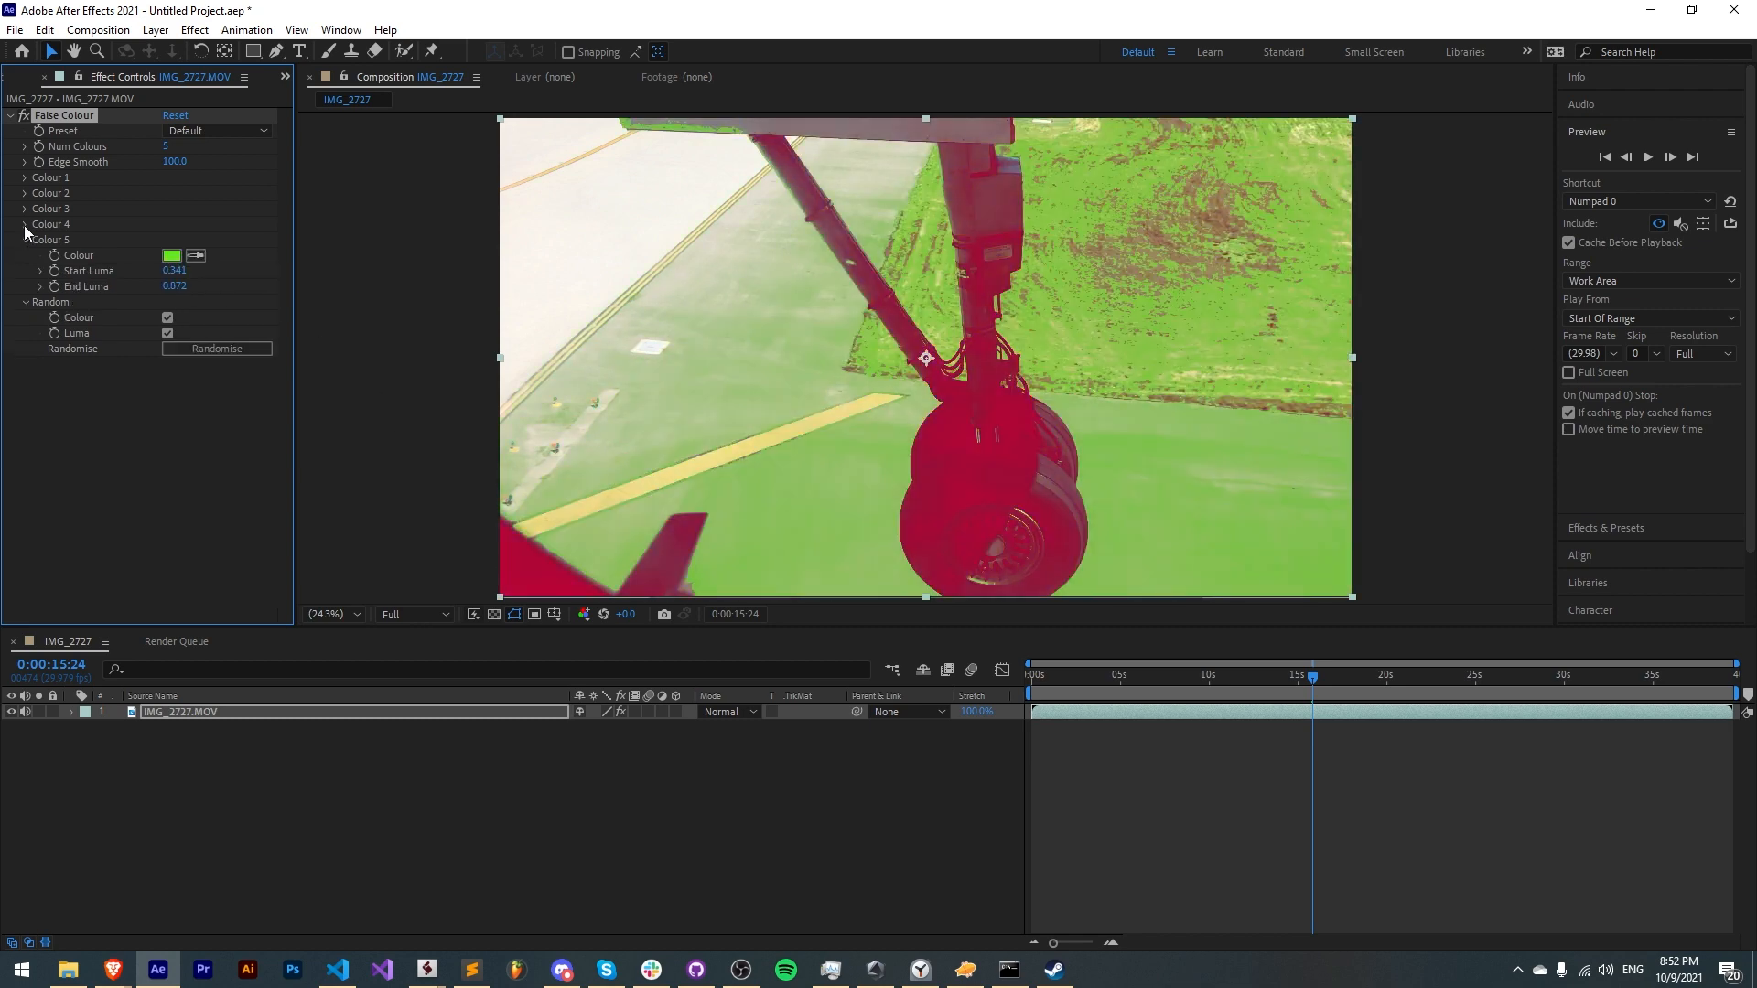
left_click(24, 224)
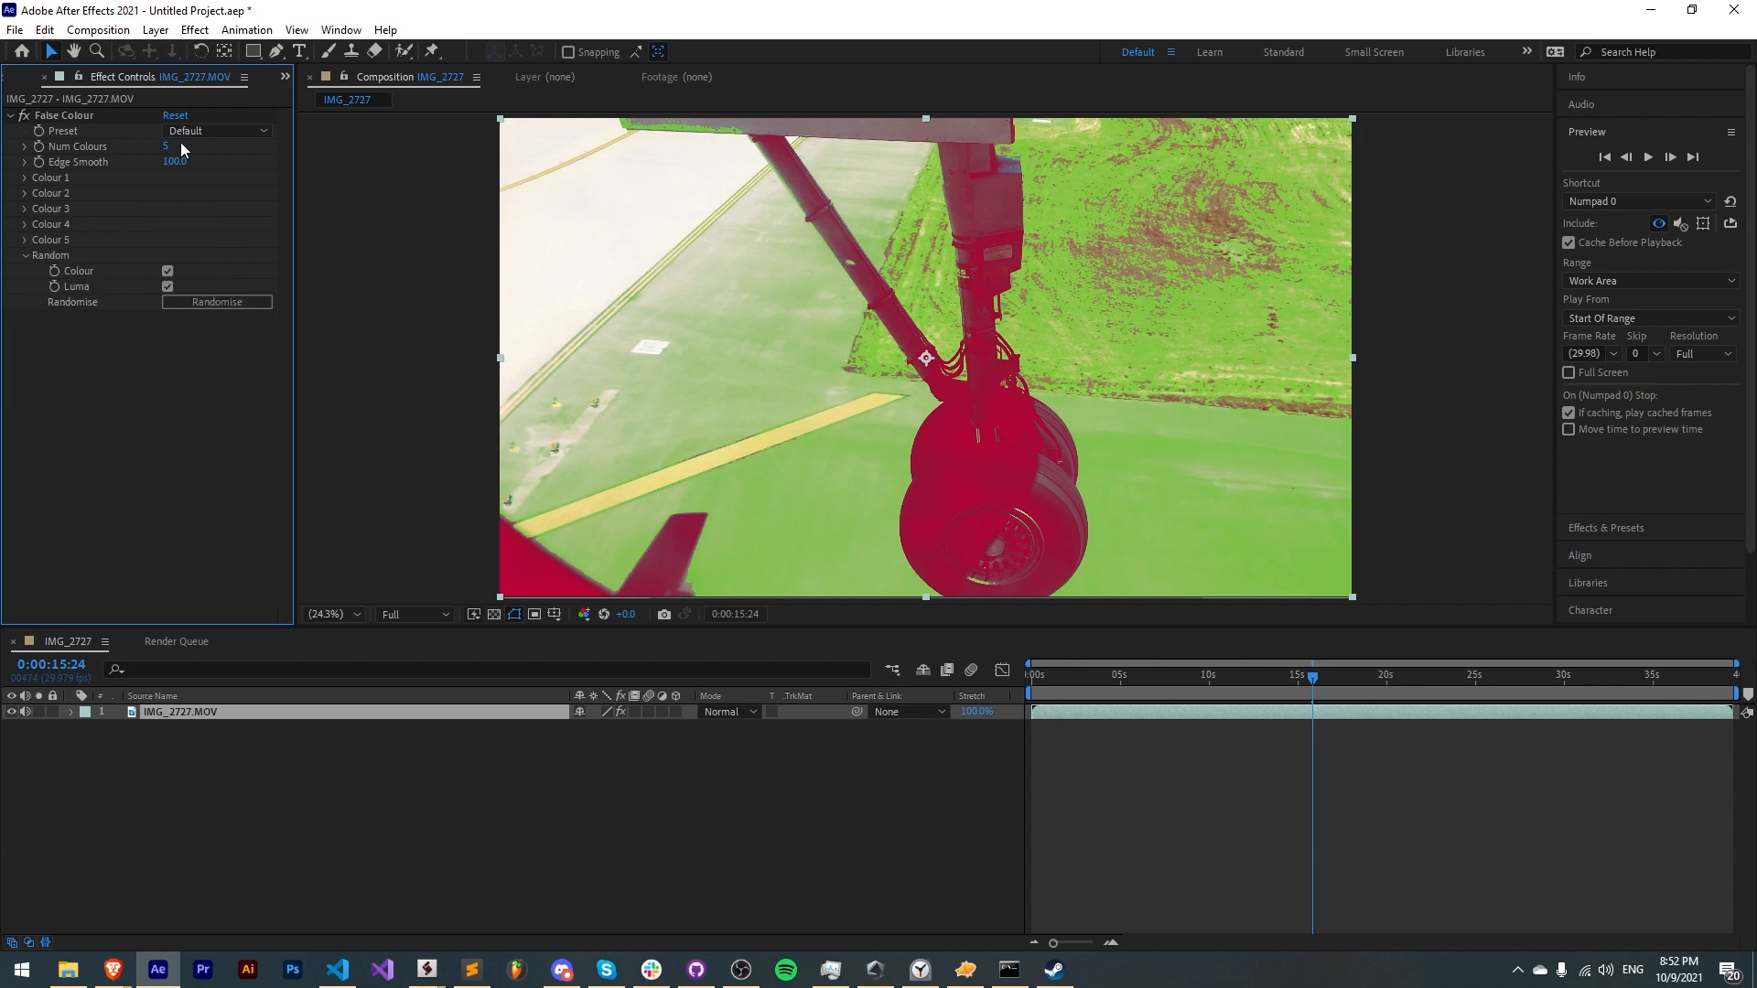
- Disable Luma randomisation and randomise only the colours, leaving a pink-purple palette
left_click(167, 287)
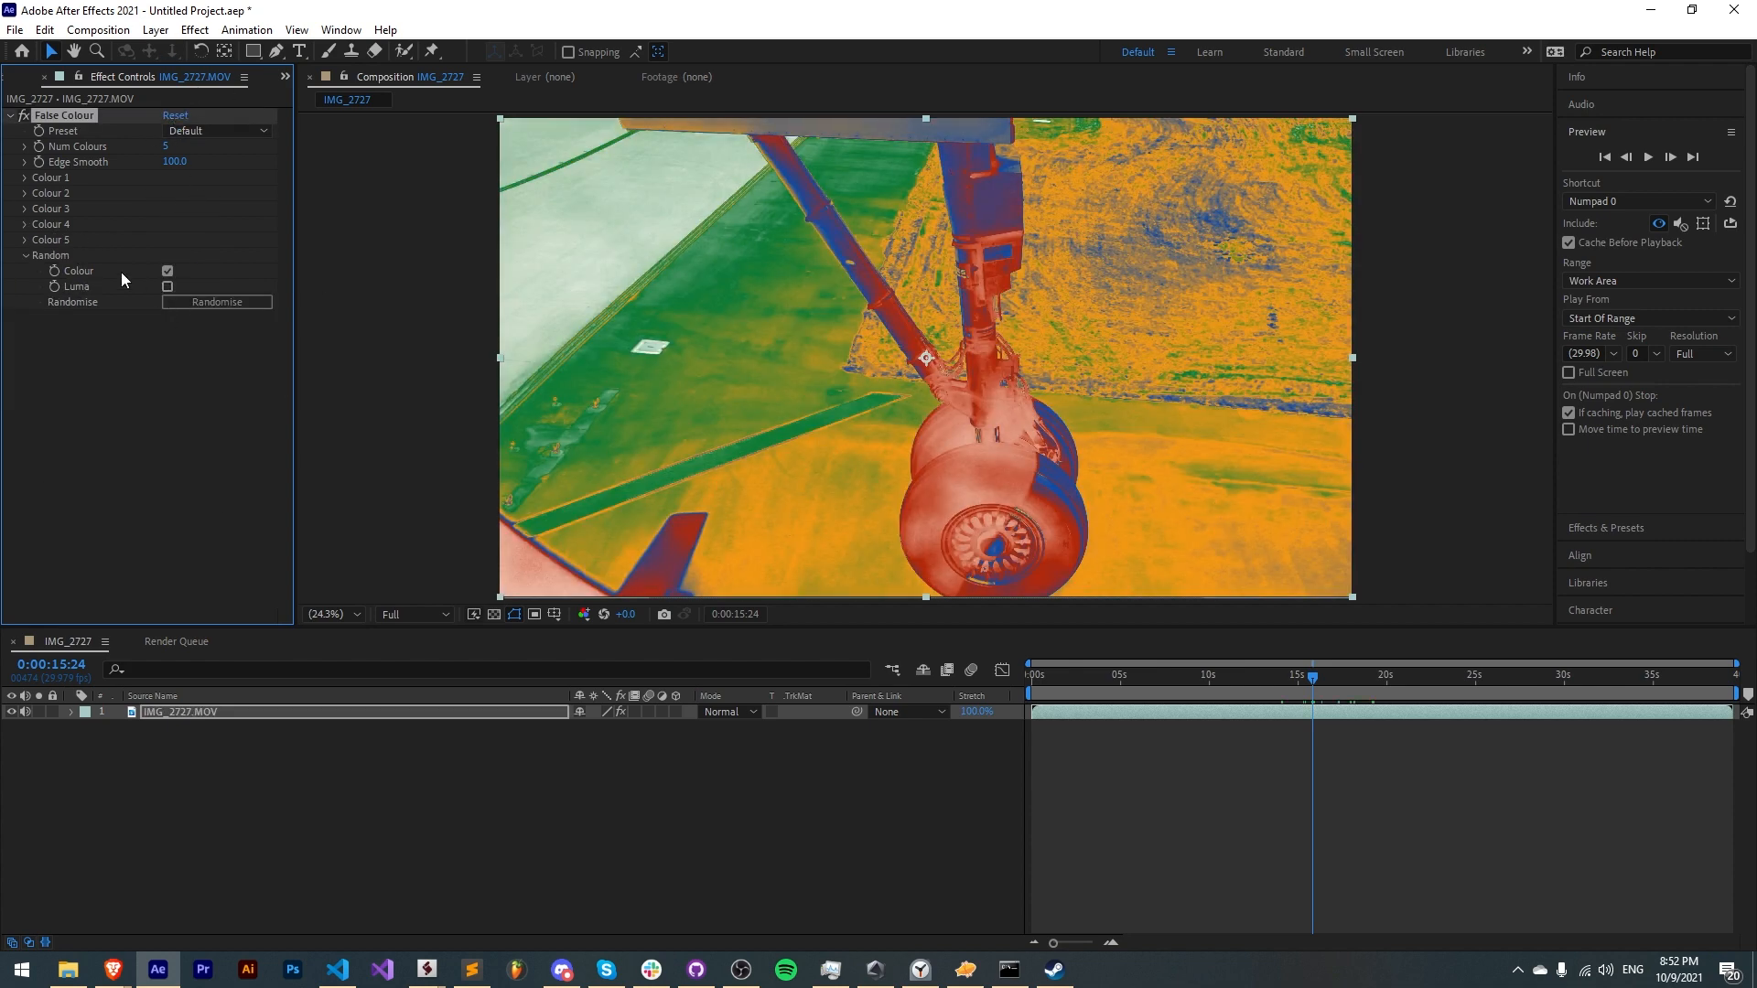
left_click(216, 302)
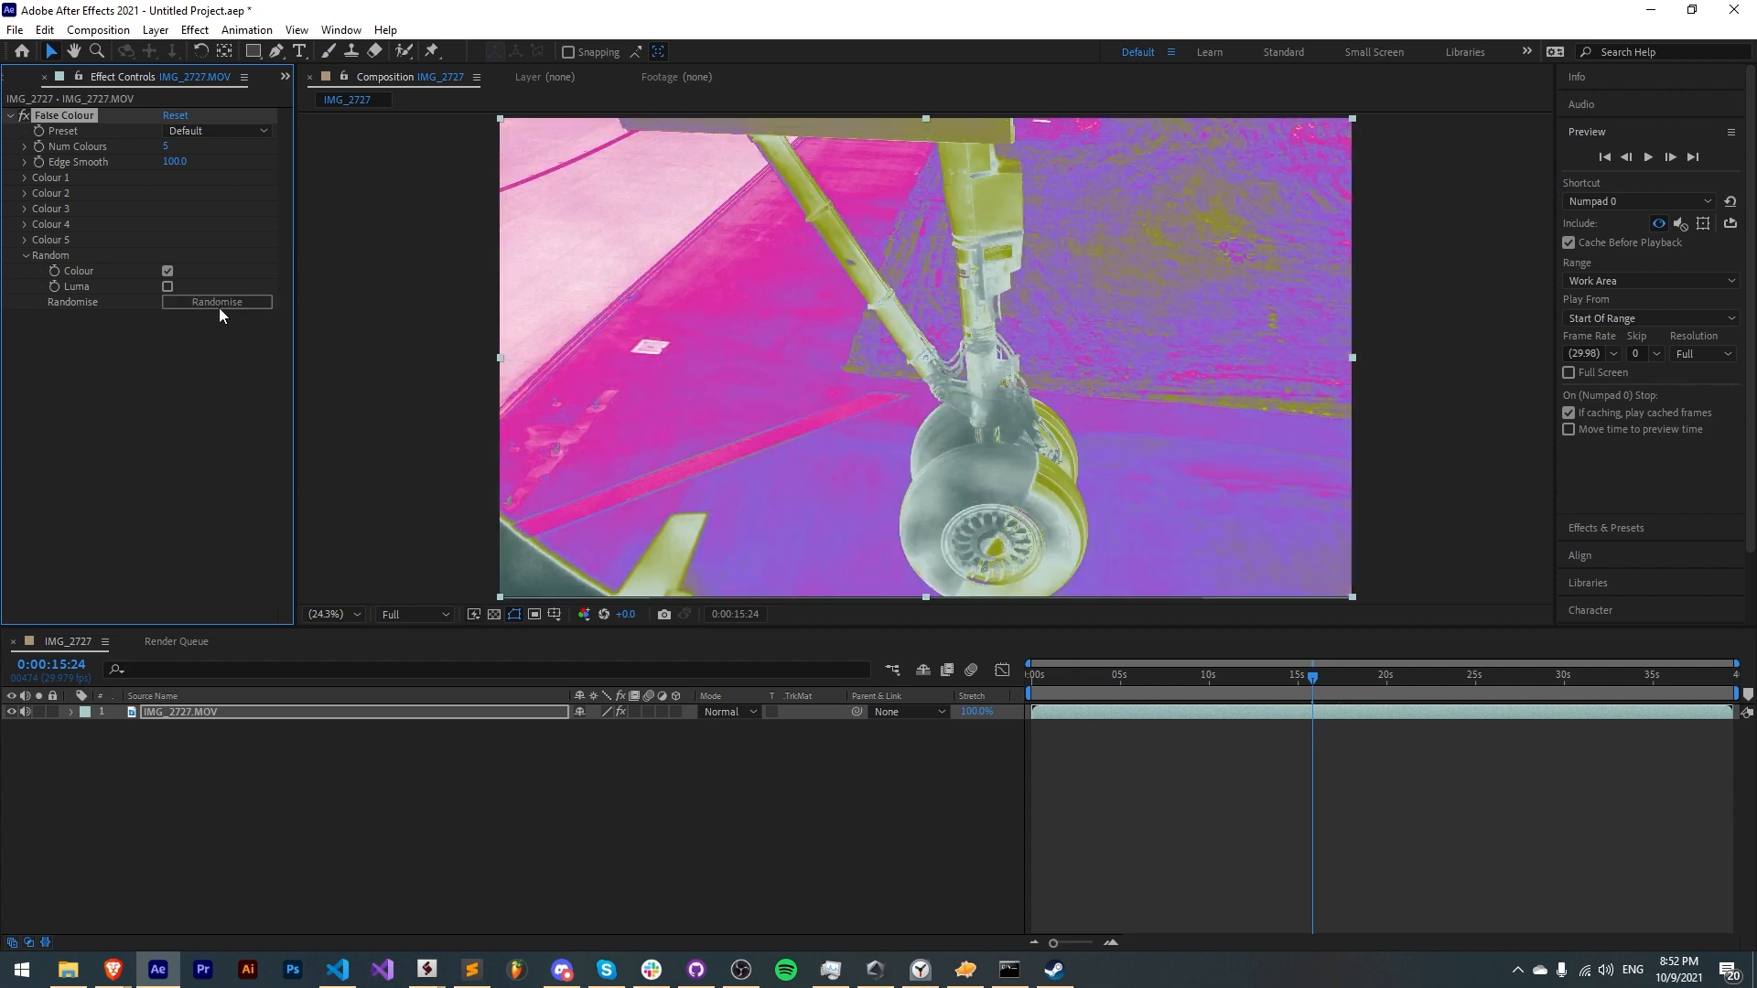
left_click(216, 302)
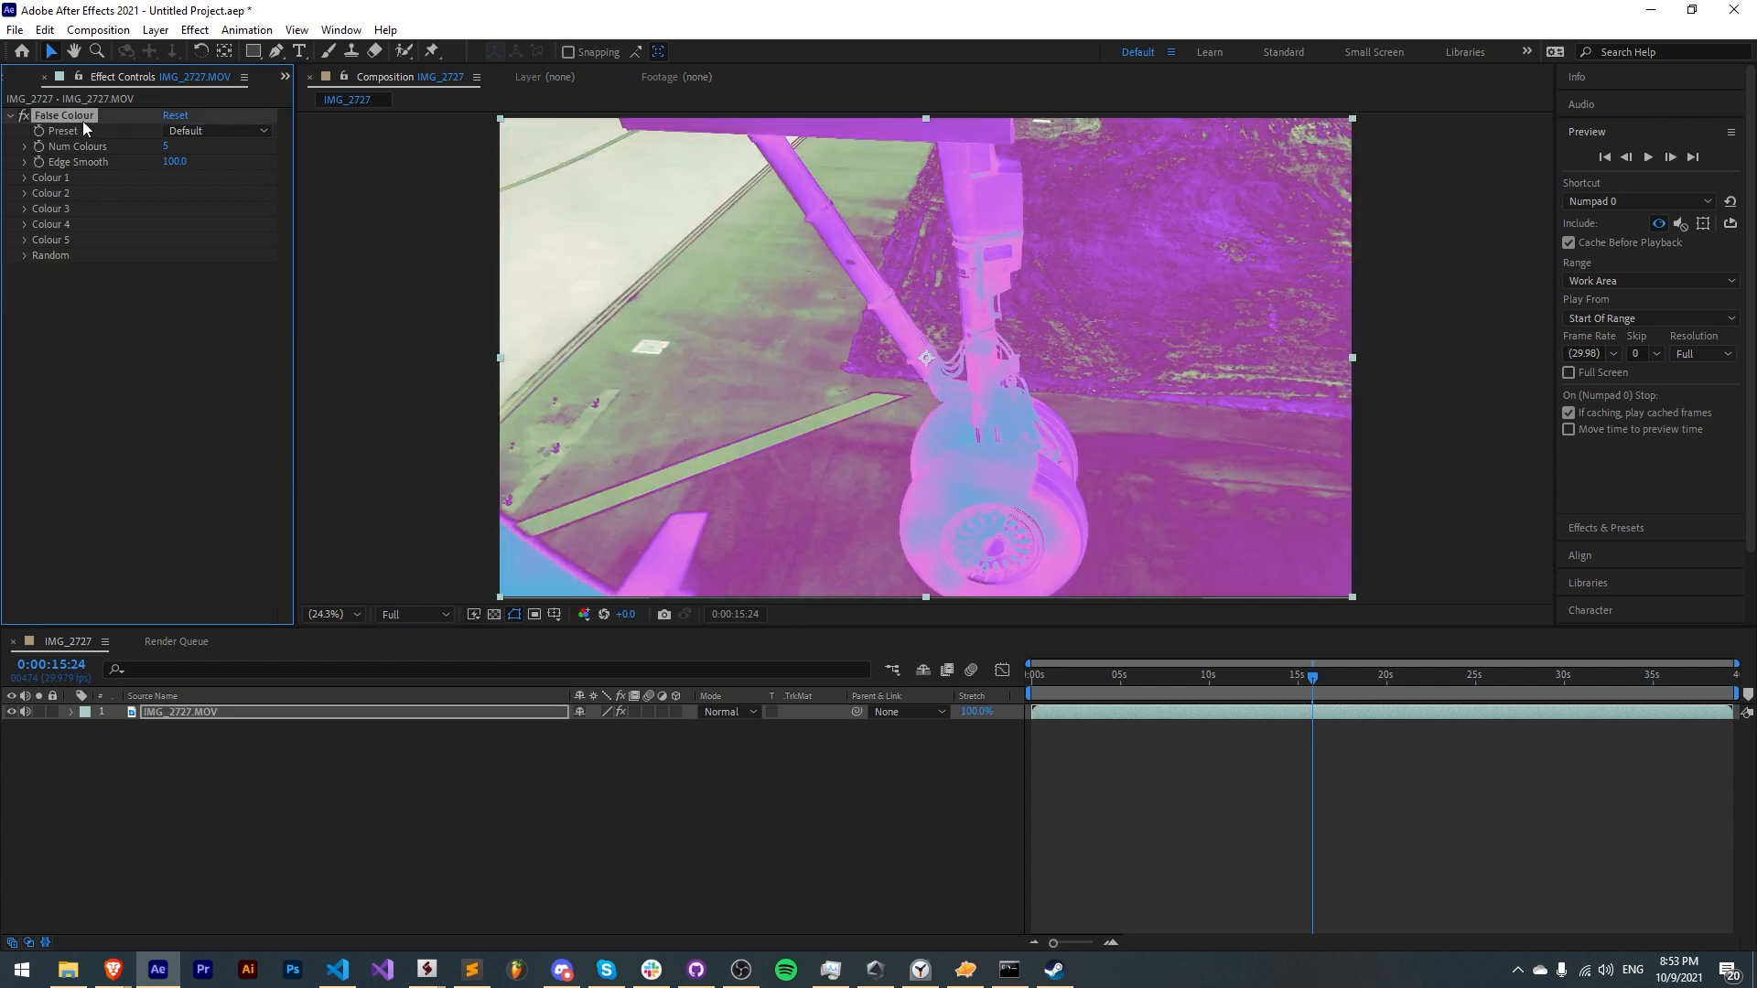
mouse_move(42, 161)
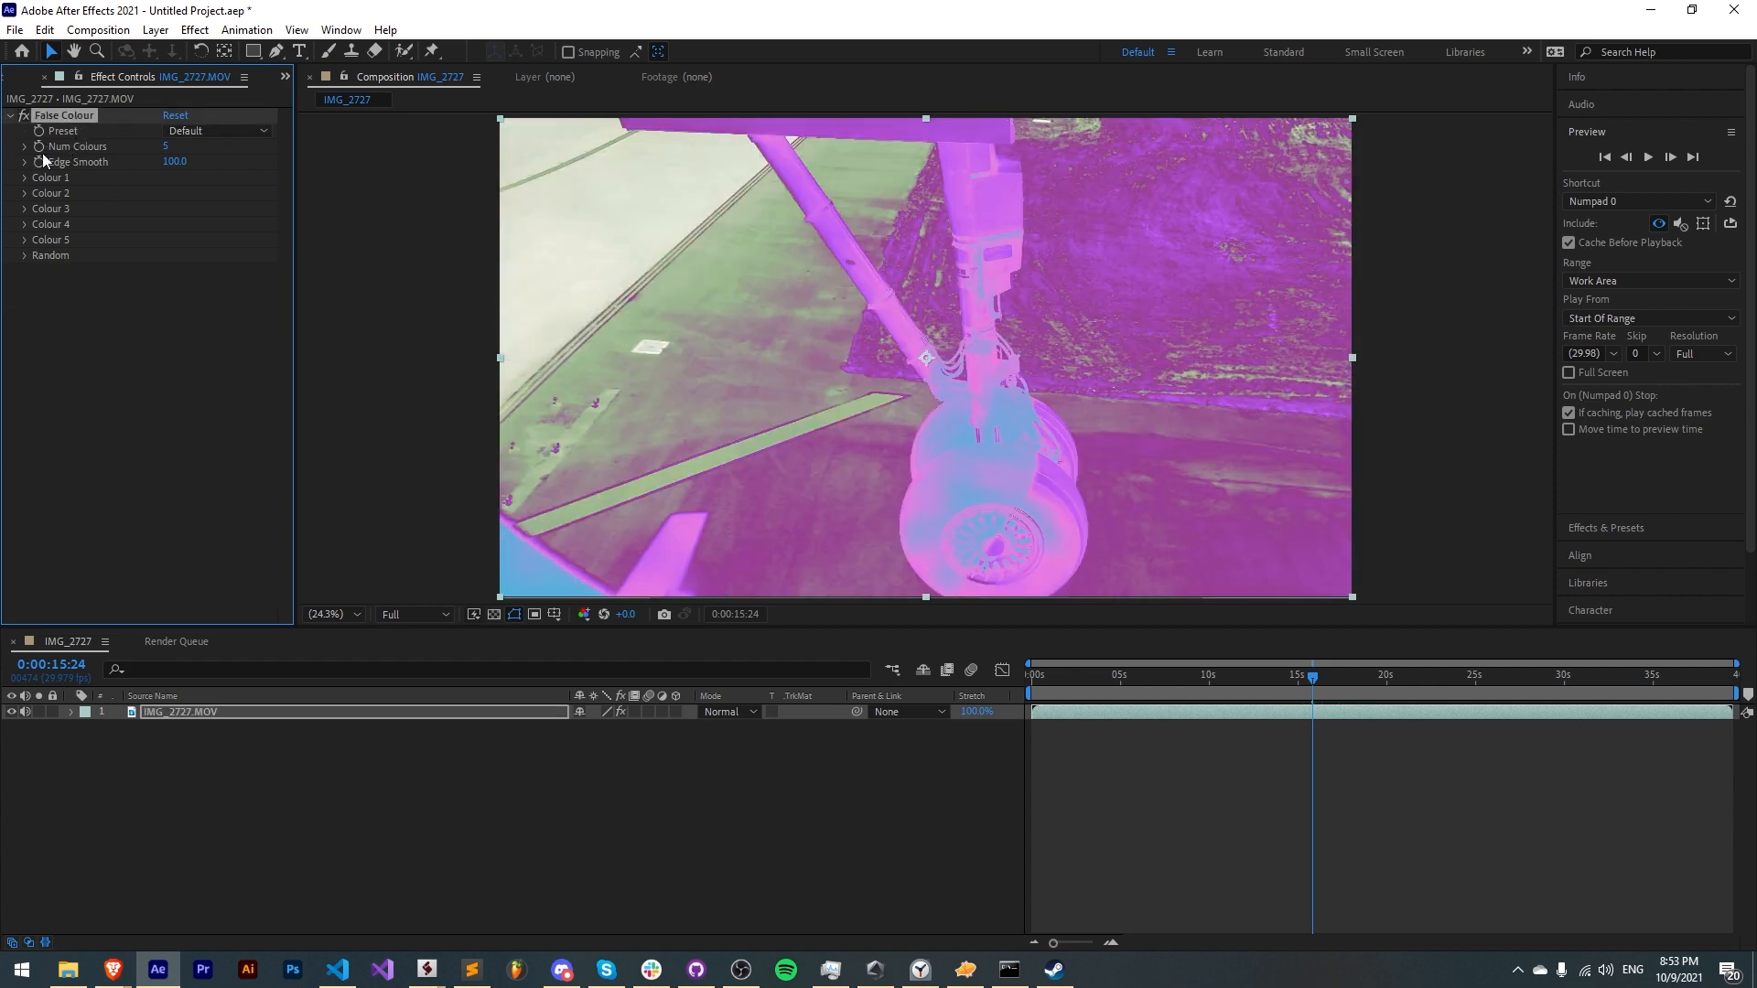
left_click(24, 255)
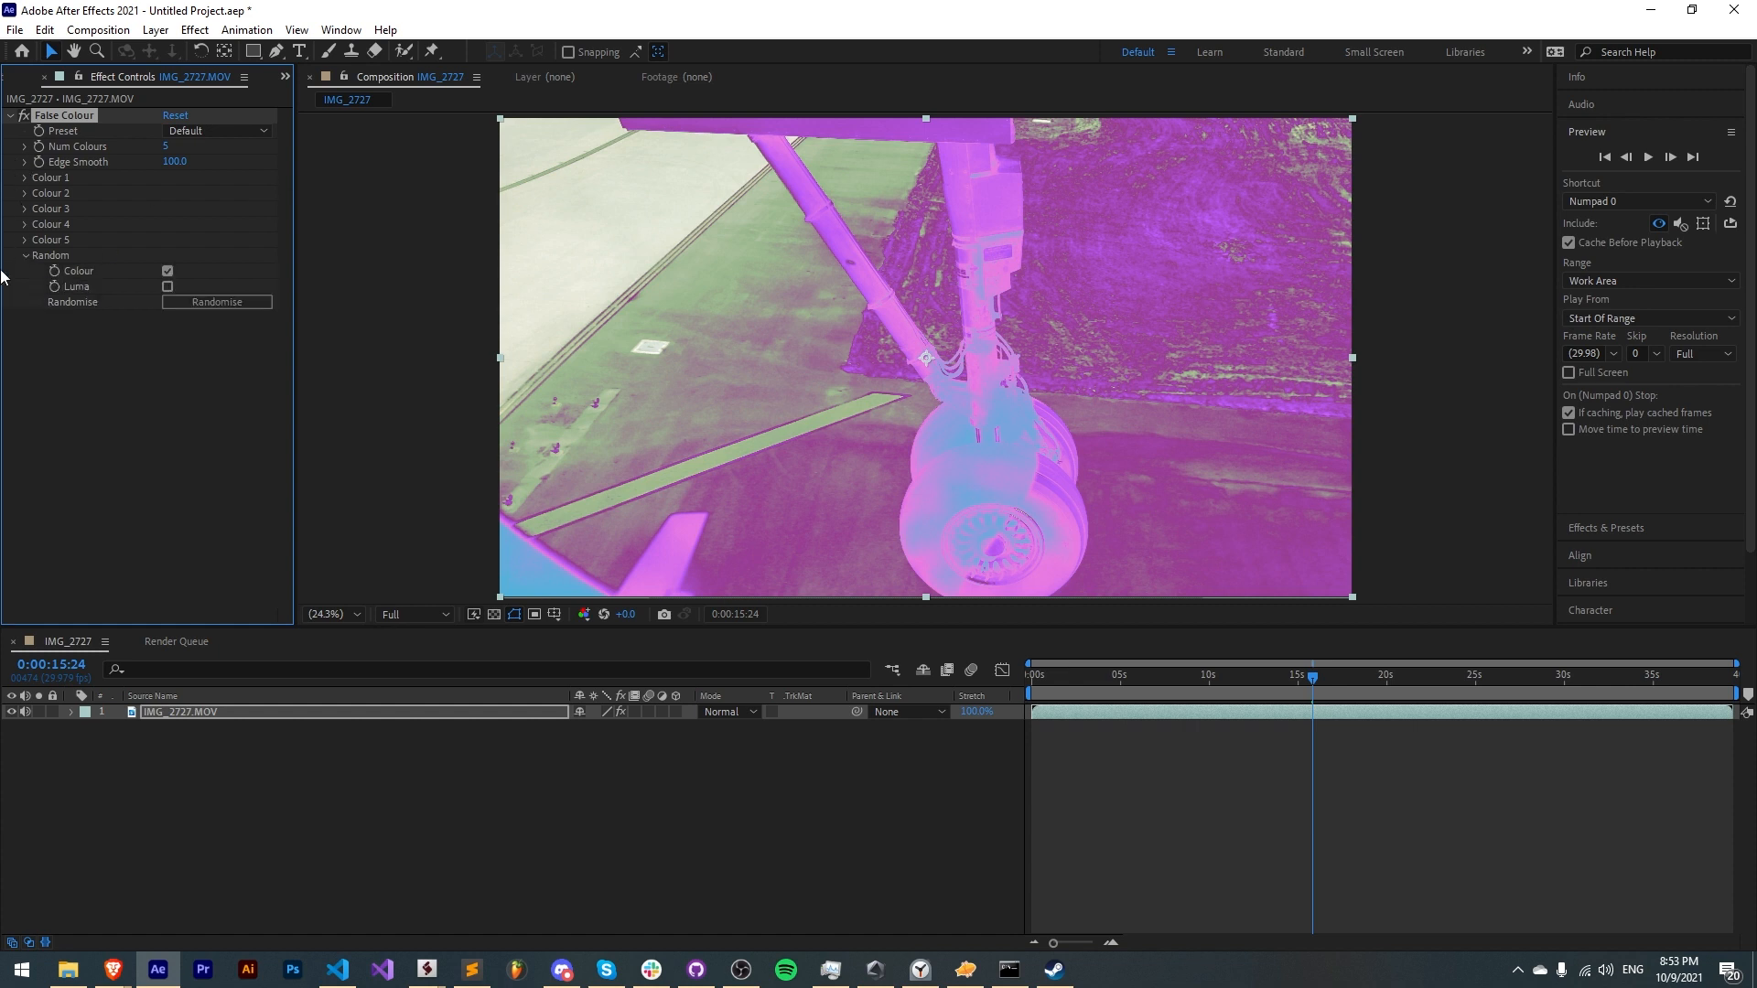